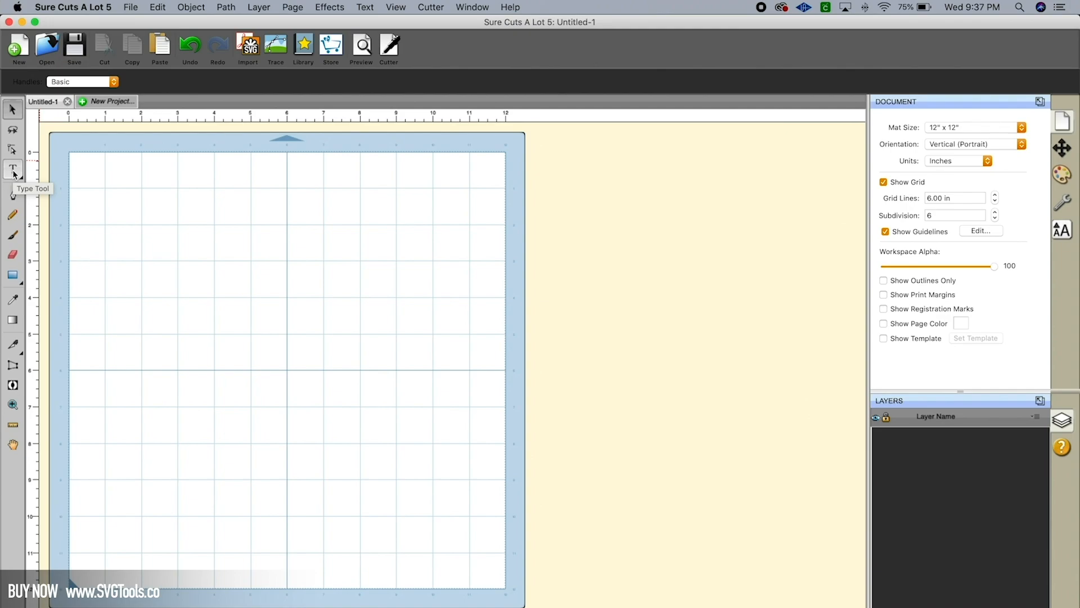
Place the text 'Diva' in Chalkboard font on the left side of the mat.
{"action": "left_click", "coordinate": [13, 169]}
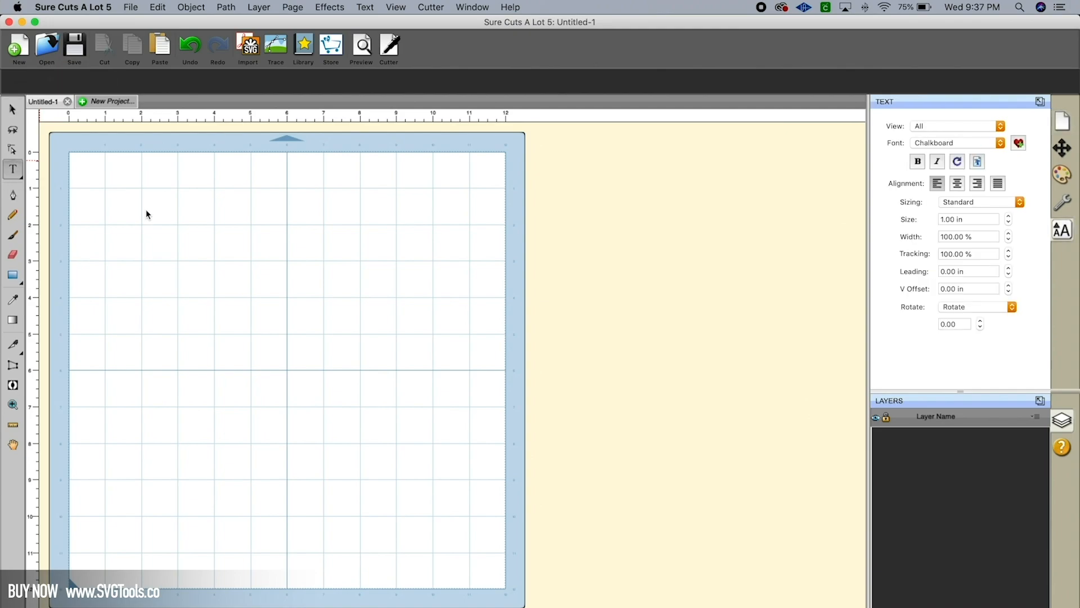
{"action": "mouse_move", "coordinate": [169, 371]}
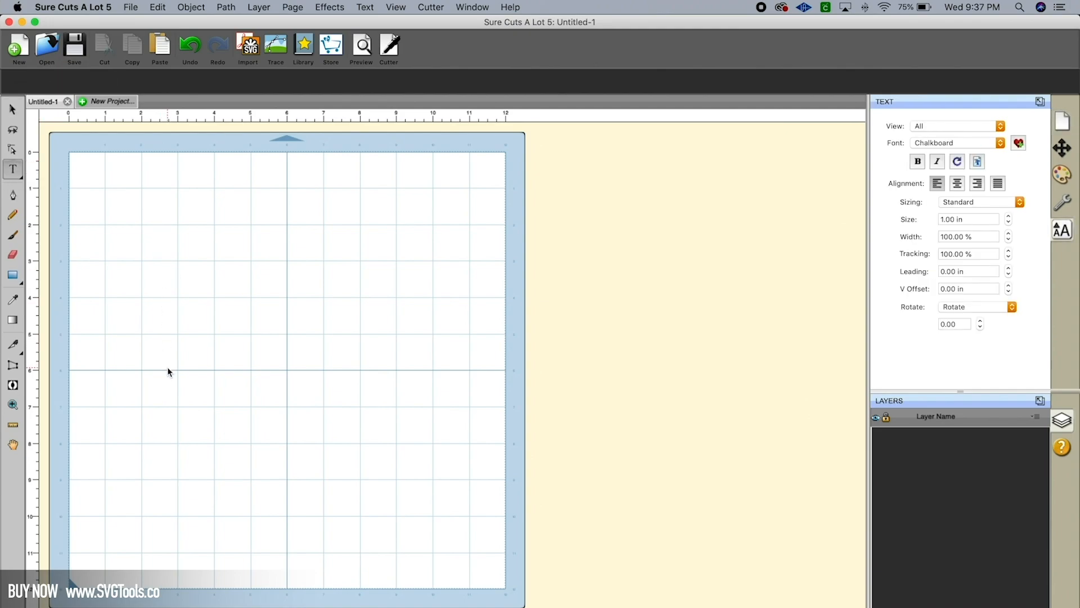
{"action": "left_click", "coordinate": [168, 348]}
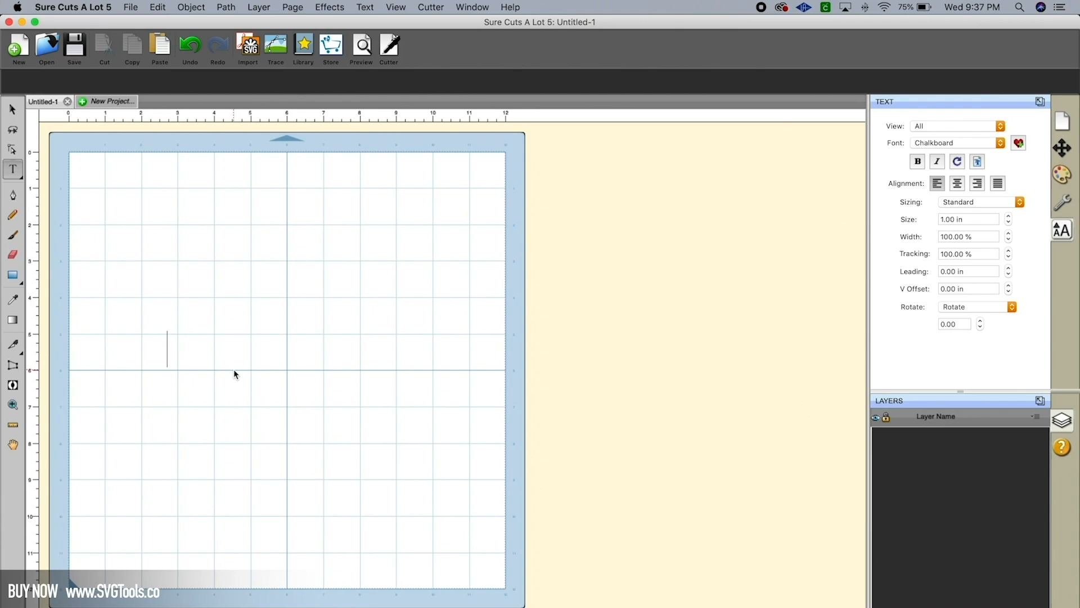
{"action": "type", "text": "D"}
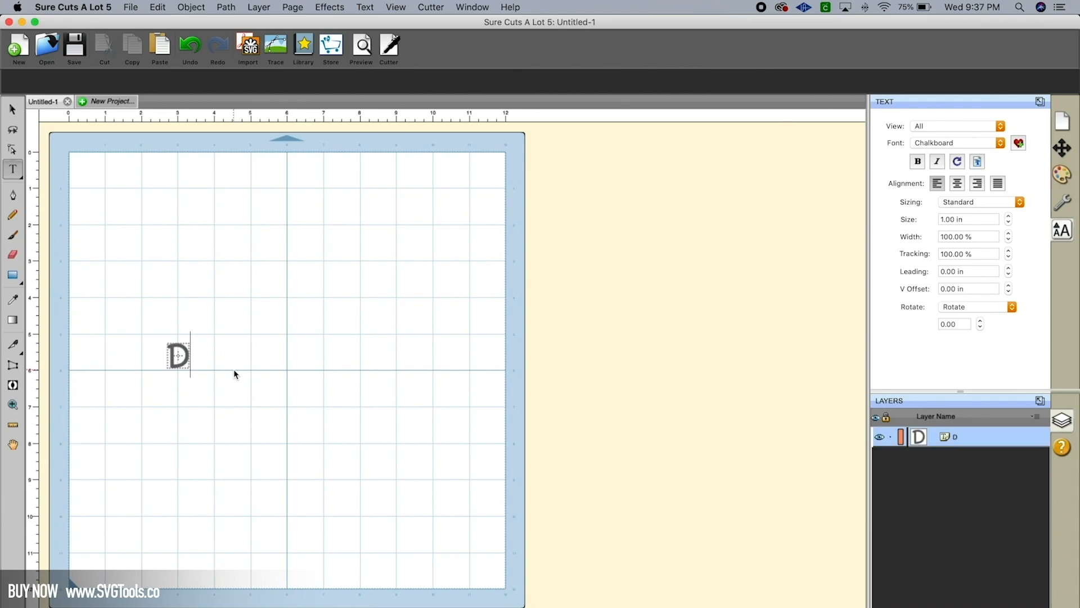
{"action": "type", "text": "iva"}
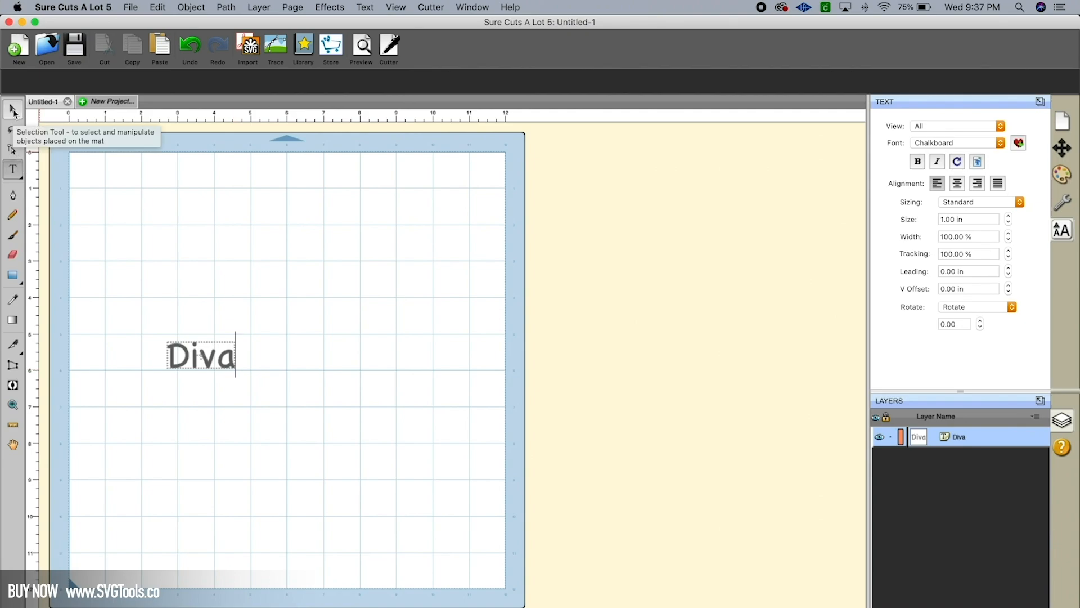
Change Diva to boulevard Regular script and stretch it larger toward the upper left.
{"action": "left_click", "coordinate": [12, 111]}
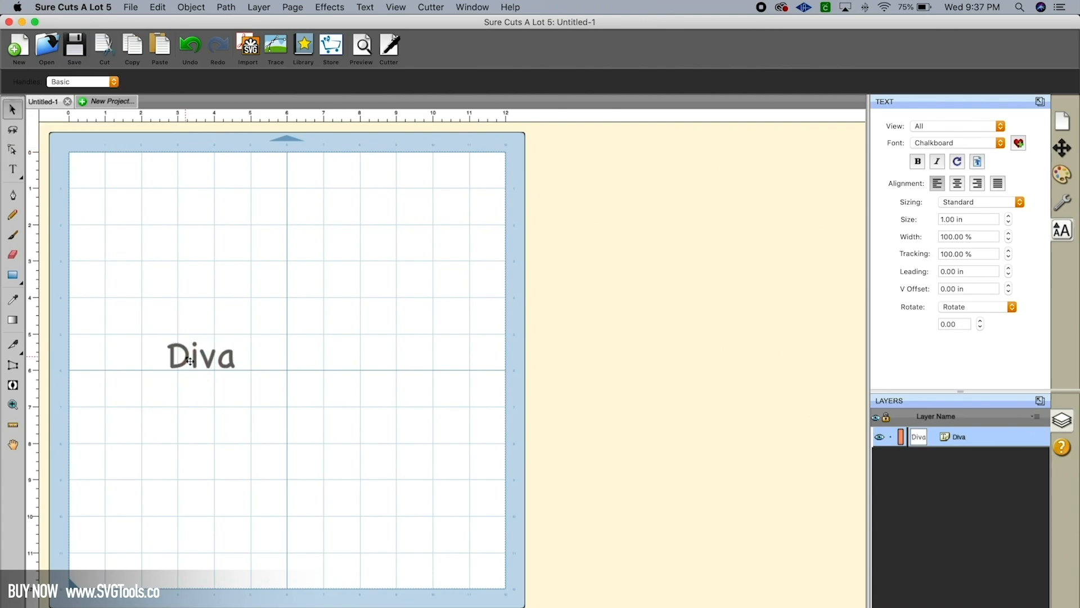
{"action": "left_click", "coordinate": [201, 356]}
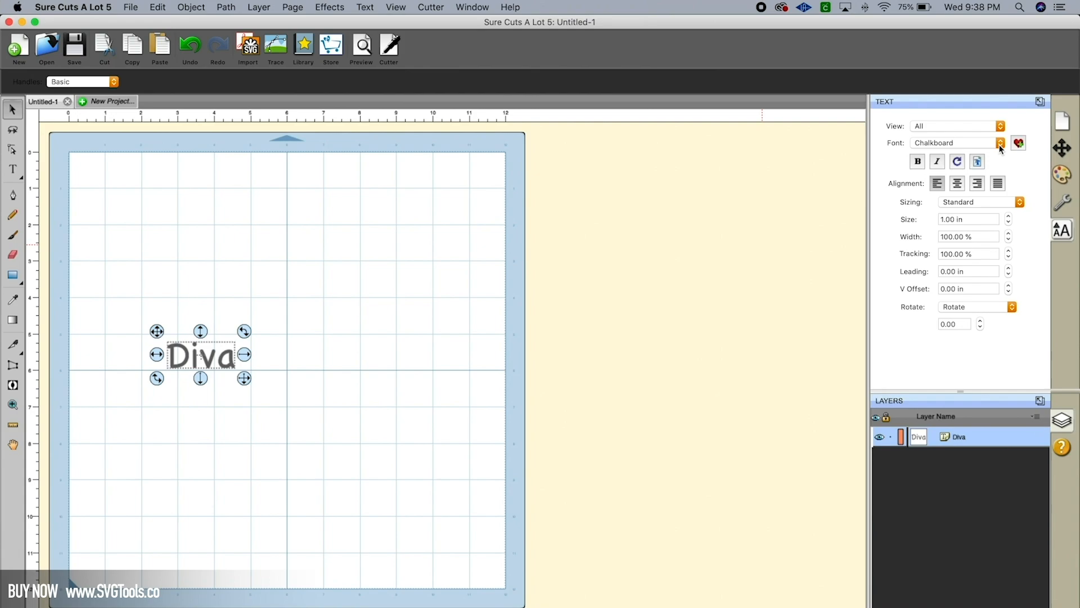
{"action": "left_click", "coordinate": [1000, 143]}
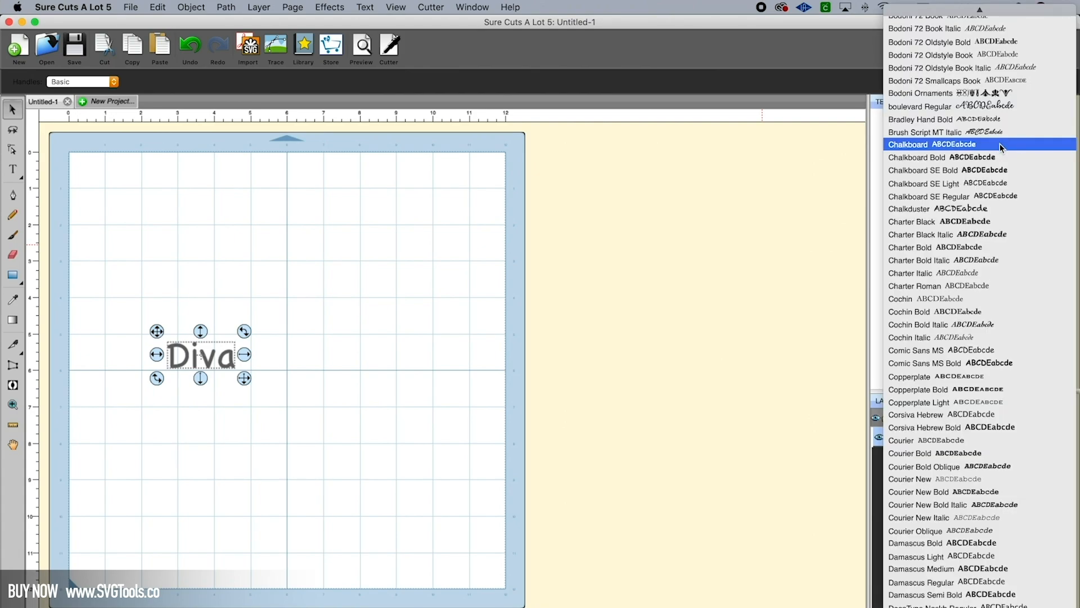
{"action": "left_click", "coordinate": [908, 144]}
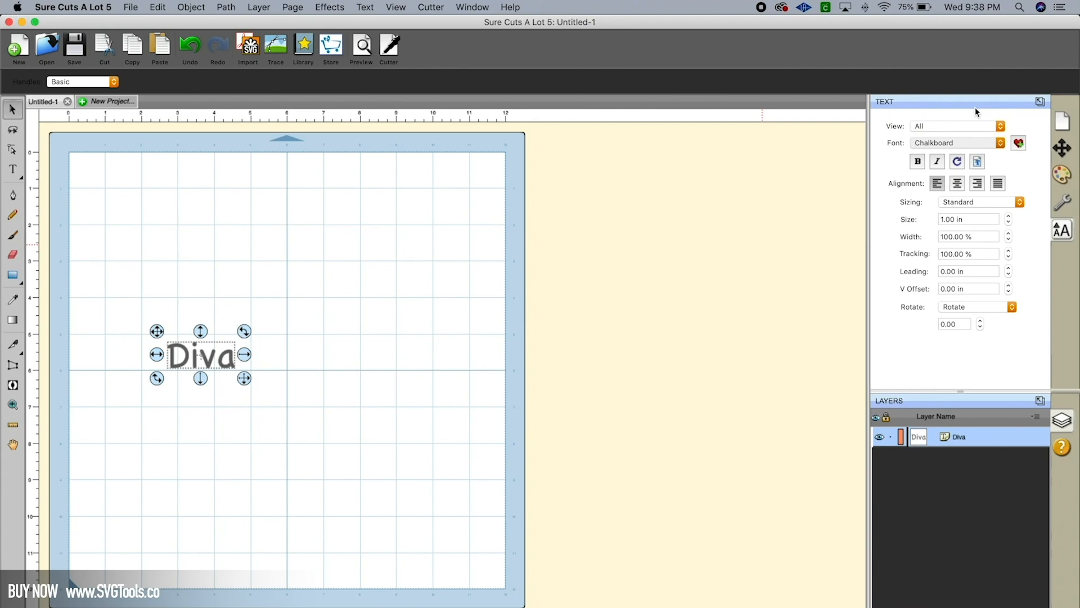
{"action": "left_click", "coordinate": [957, 142]}
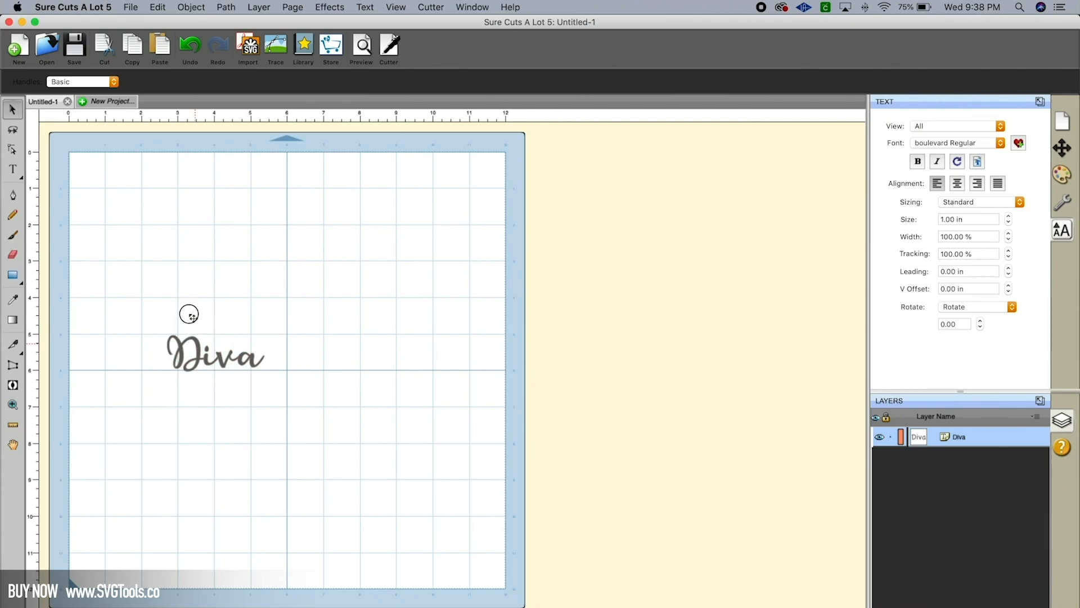
{"action": "left_click_drag", "start_coordinate": [215, 355], "coordinate": [182, 241]}
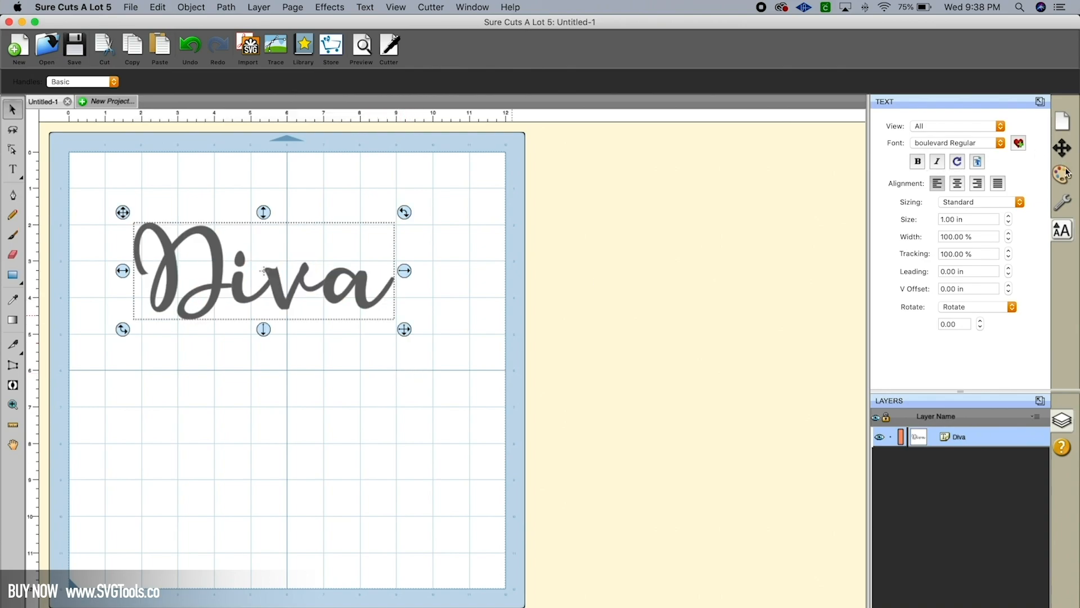
Resize Diva via Position & Size handles to about 6.1 by 2.3 inches.
{"action": "left_click", "coordinate": [1062, 148]}
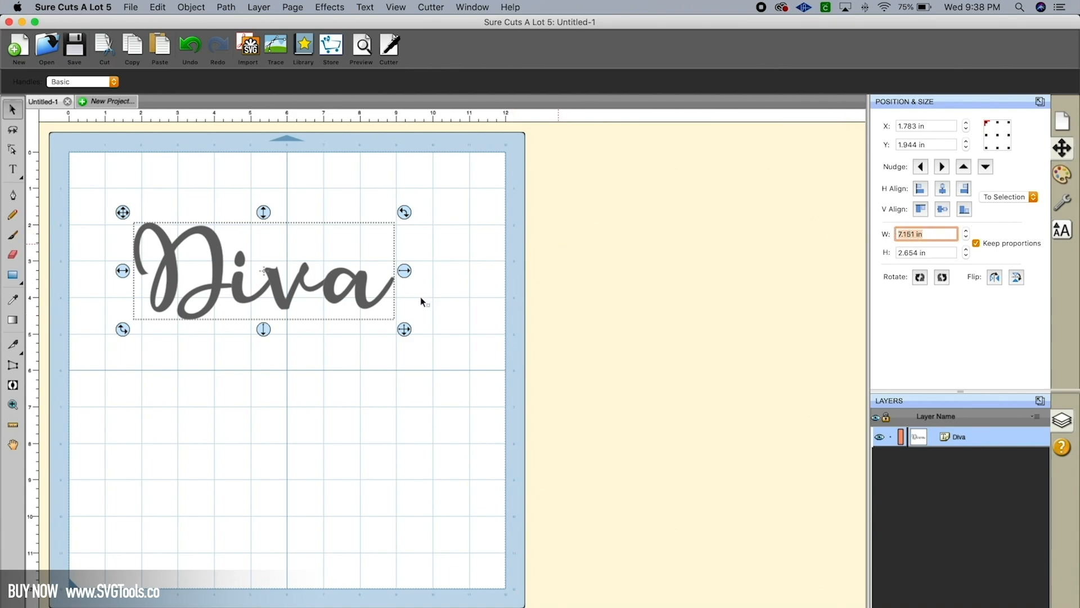
{"action": "left_click_drag", "start_coordinate": [405, 329], "coordinate": [384, 318]}
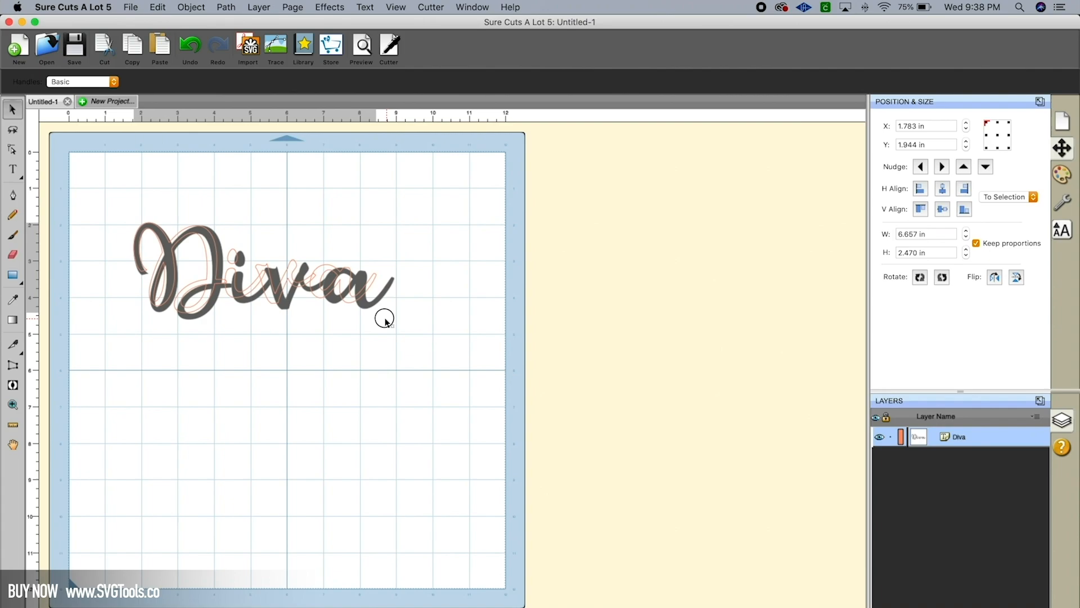
{"action": "left_click_drag", "start_coordinate": [386, 318], "coordinate": [372, 313]}
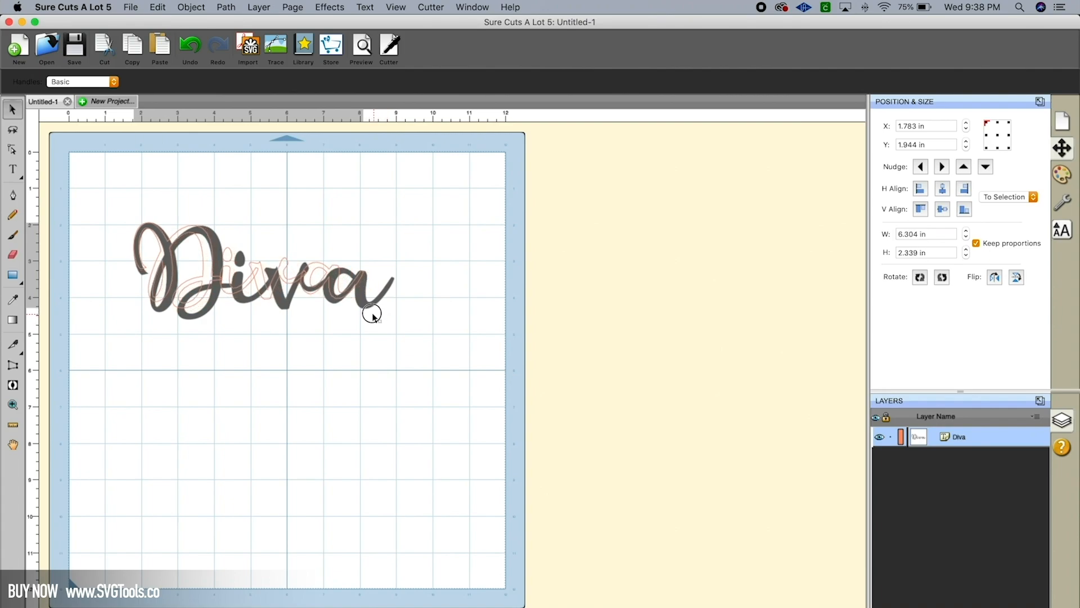
{"action": "left_click_drag", "start_coordinate": [372, 314], "coordinate": [369, 317]}
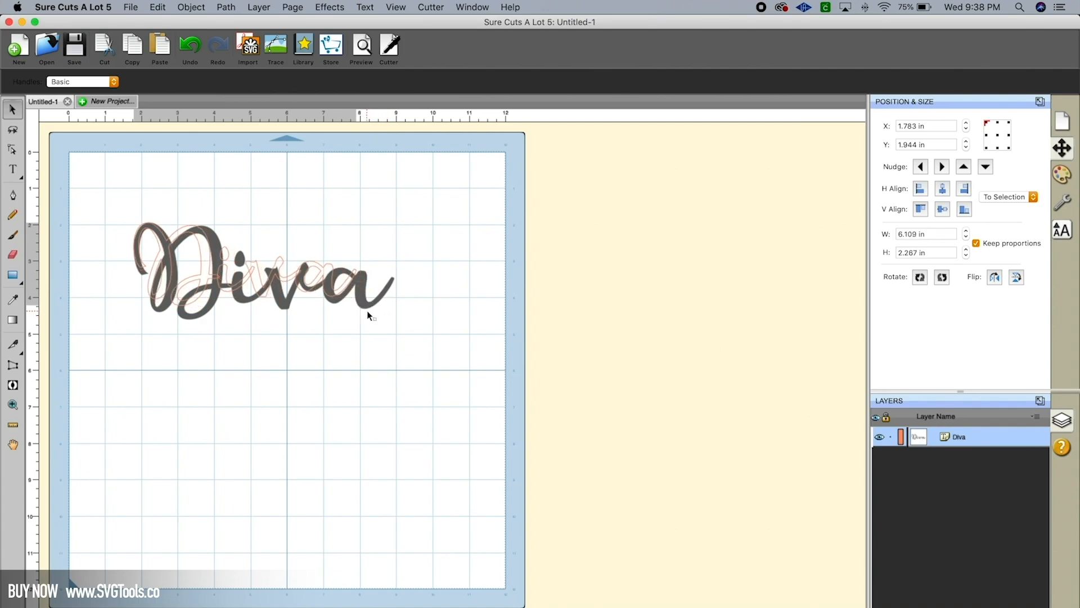
{"action": "left_click", "coordinate": [262, 282]}
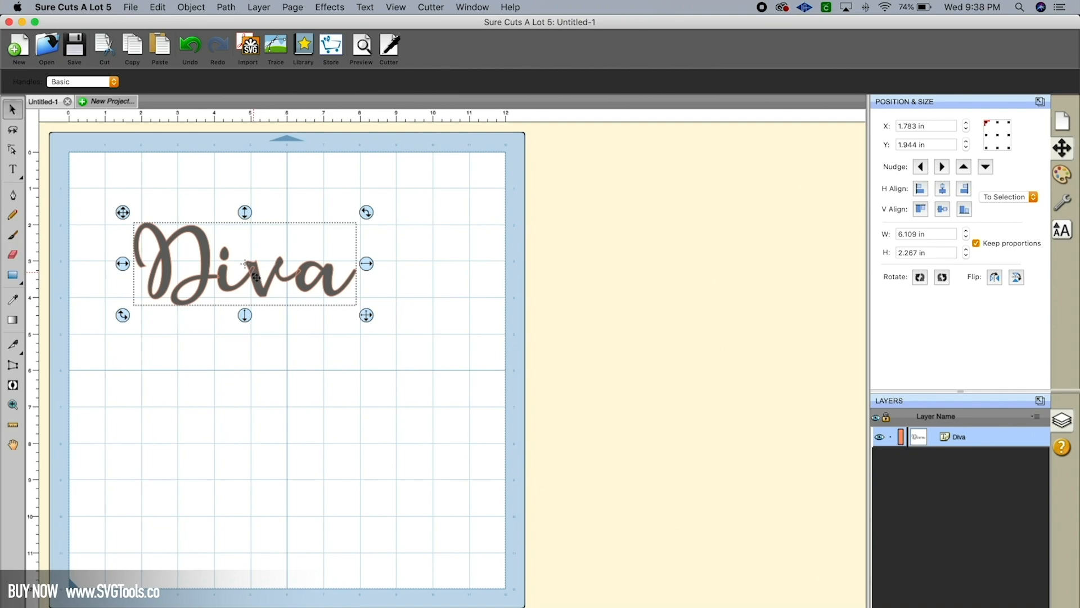
Union the Diva letters into one path and review its cut-line preview.
{"action": "left_click", "coordinate": [225, 7]}
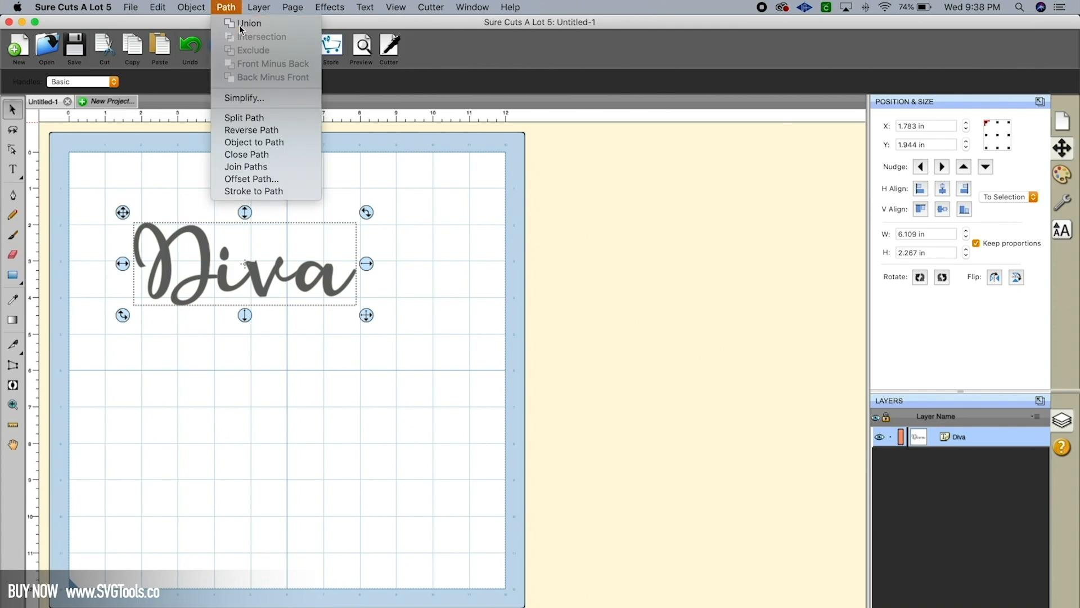
{"action": "left_click", "coordinate": [249, 23]}
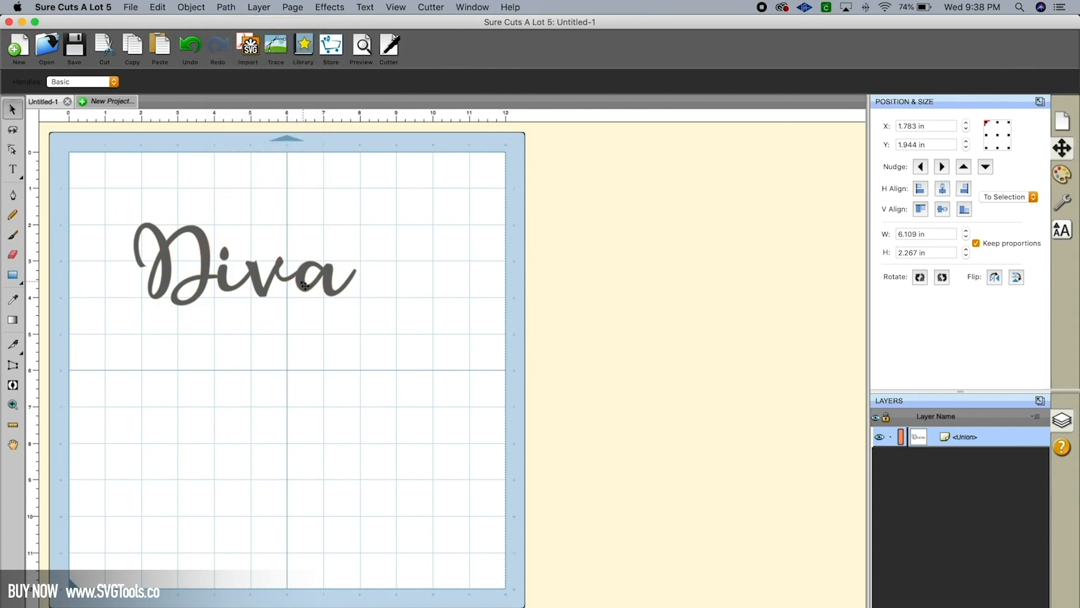
{"action": "left_click", "coordinate": [245, 264]}
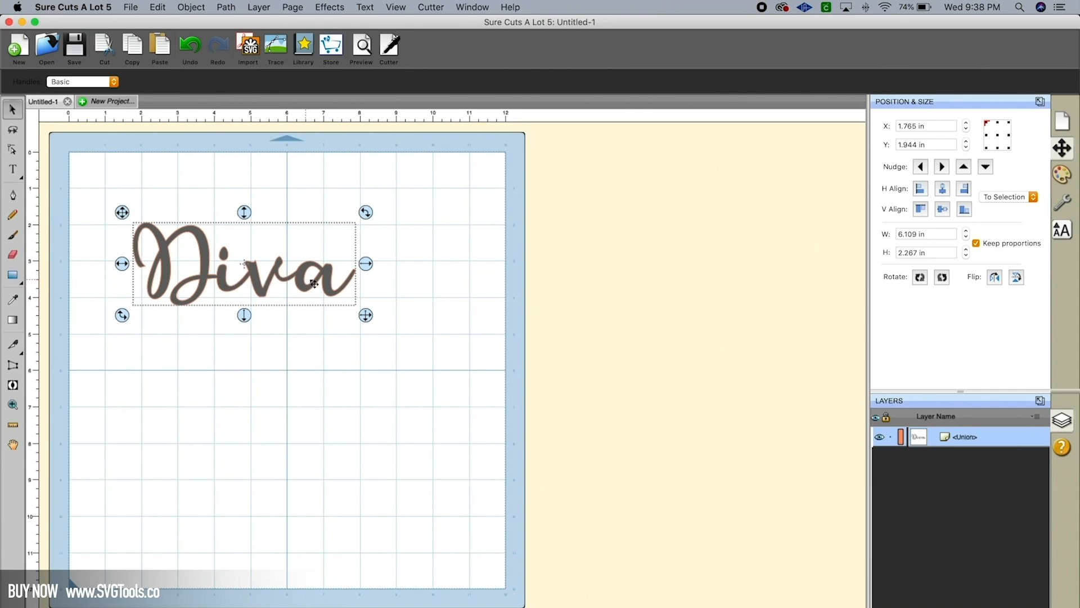
{"action": "left_click", "coordinate": [361, 48]}
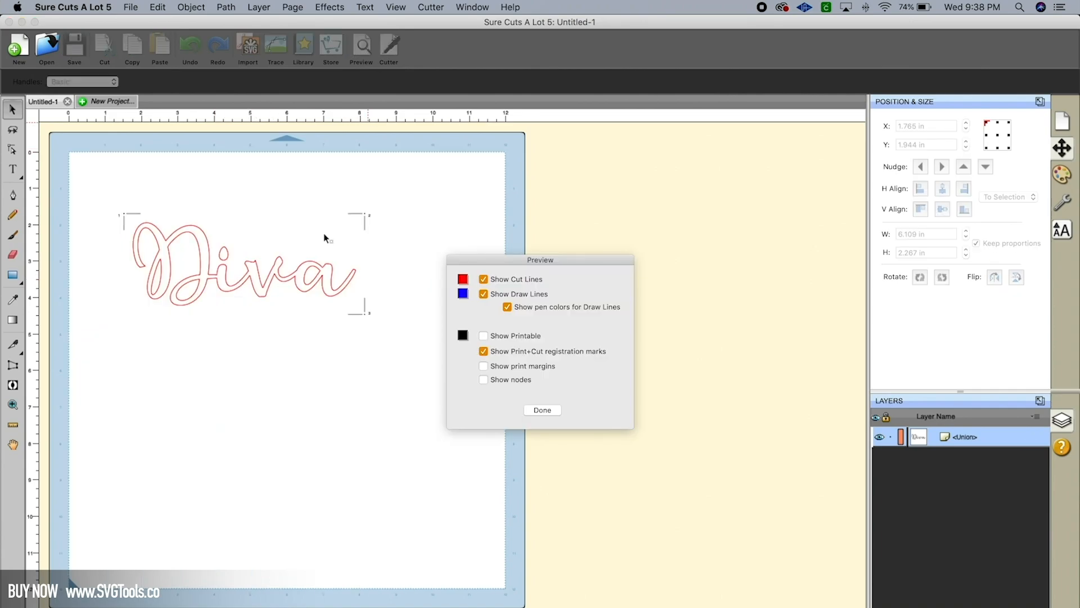
{"action": "left_click", "coordinate": [541, 410]}
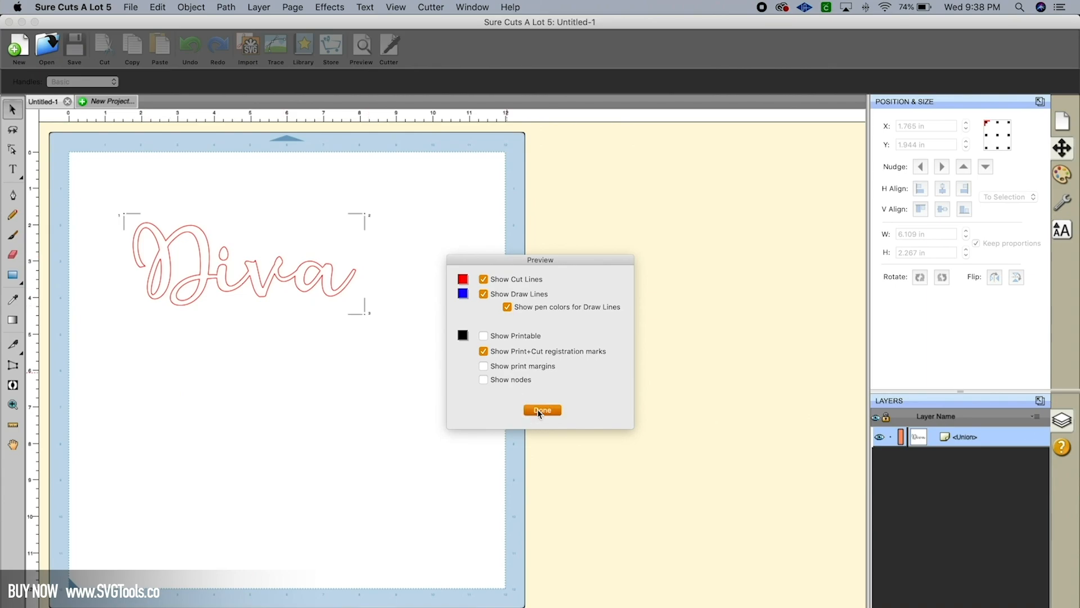
{"action": "left_click", "coordinate": [542, 410]}
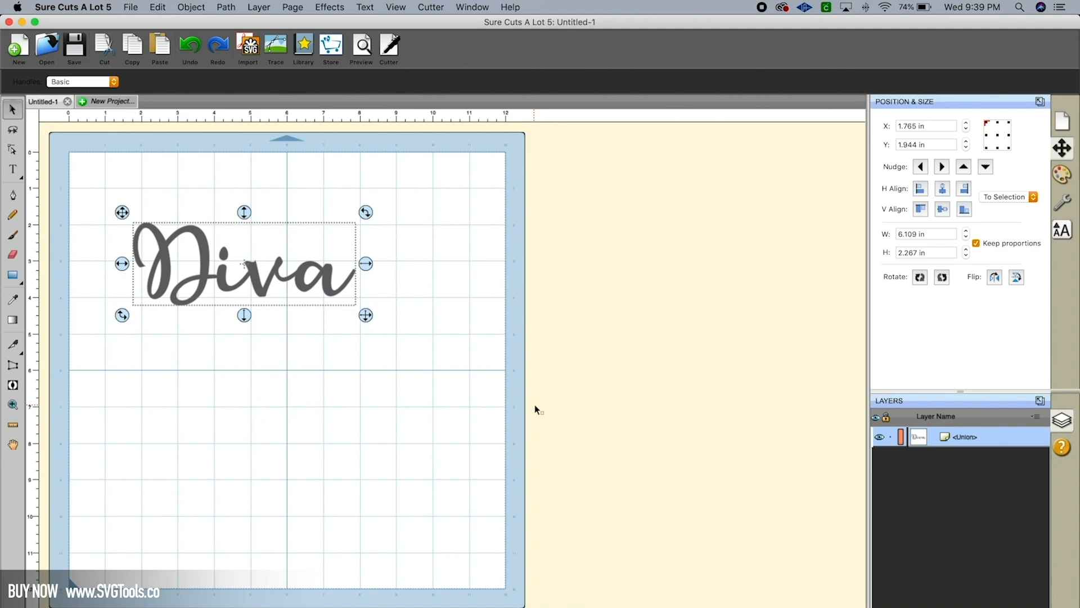
Enlarge Diva to about 9.4 inches wide, paste a copy in place, and select the bottom layer.
{"action": "left_click_drag", "start_coordinate": [366, 316], "coordinate": [437, 366]}
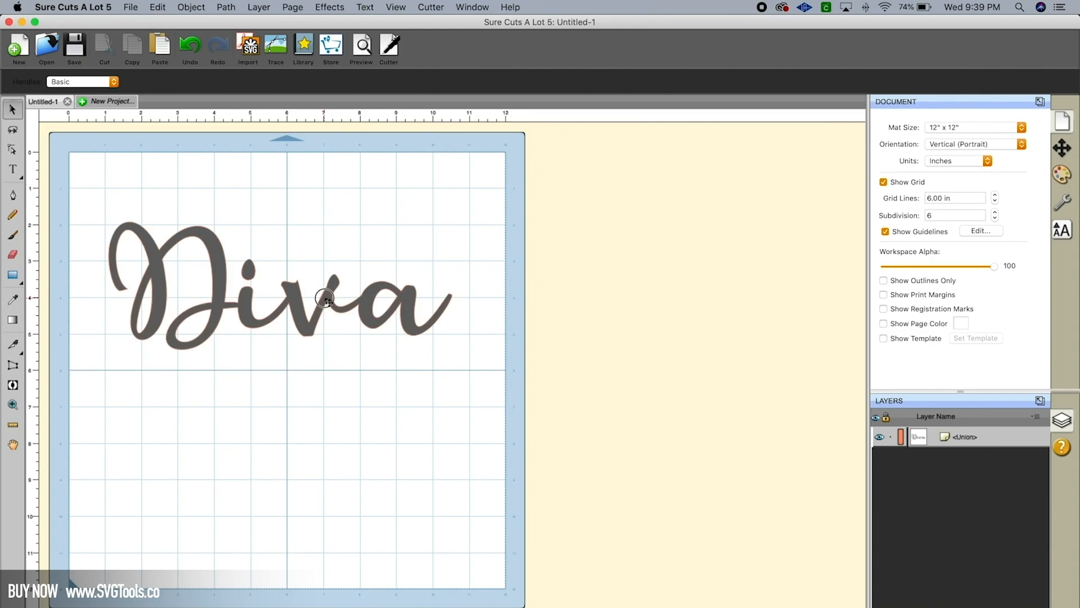
{"action": "left_click", "coordinate": [324, 298]}
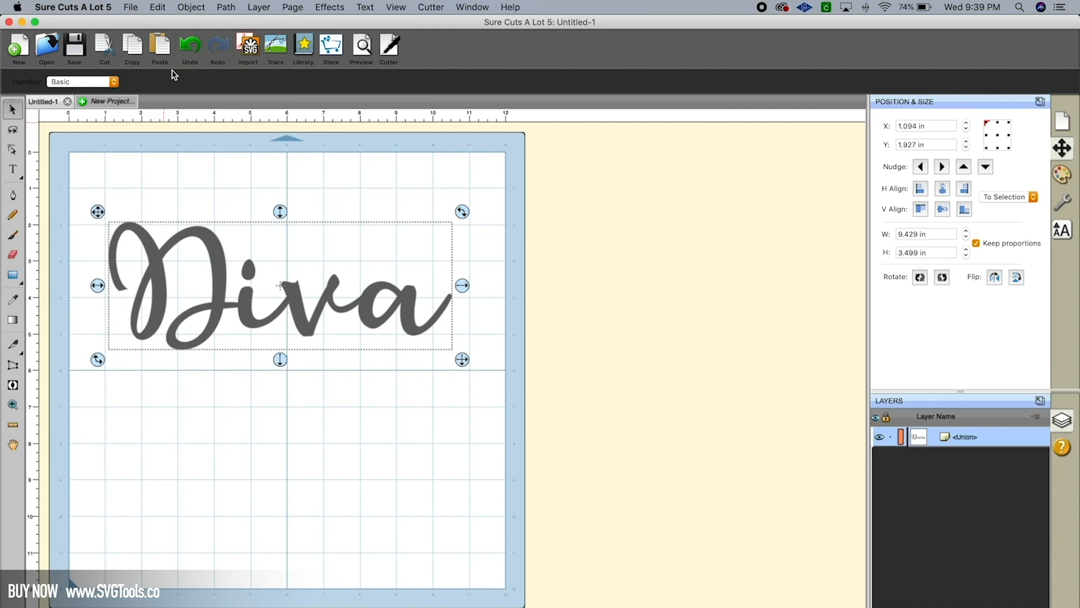
{"action": "left_click", "coordinate": [157, 6]}
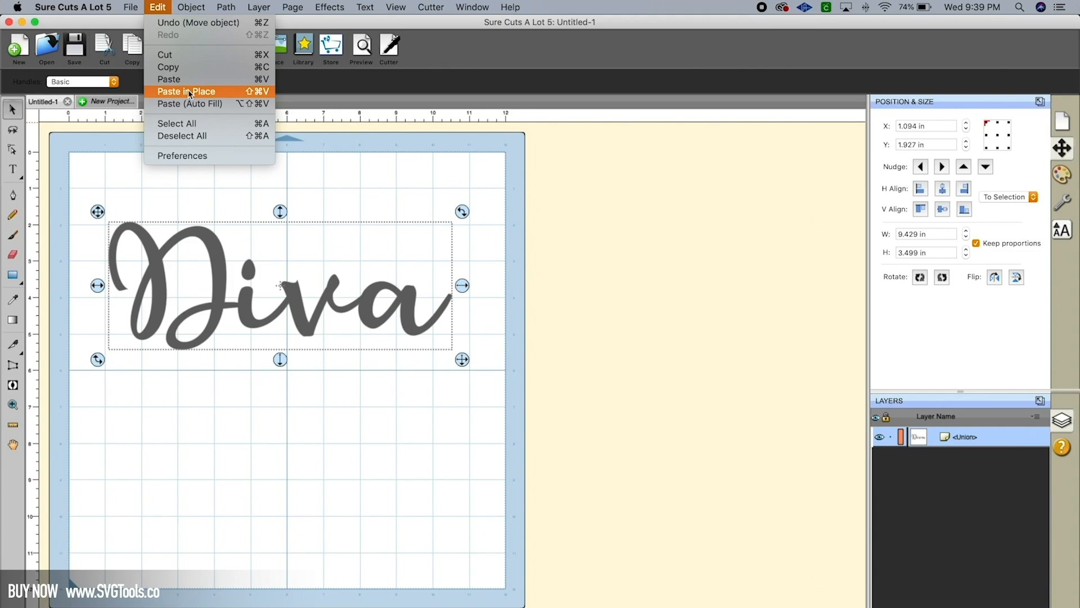
{"action": "left_click", "coordinate": [185, 91]}
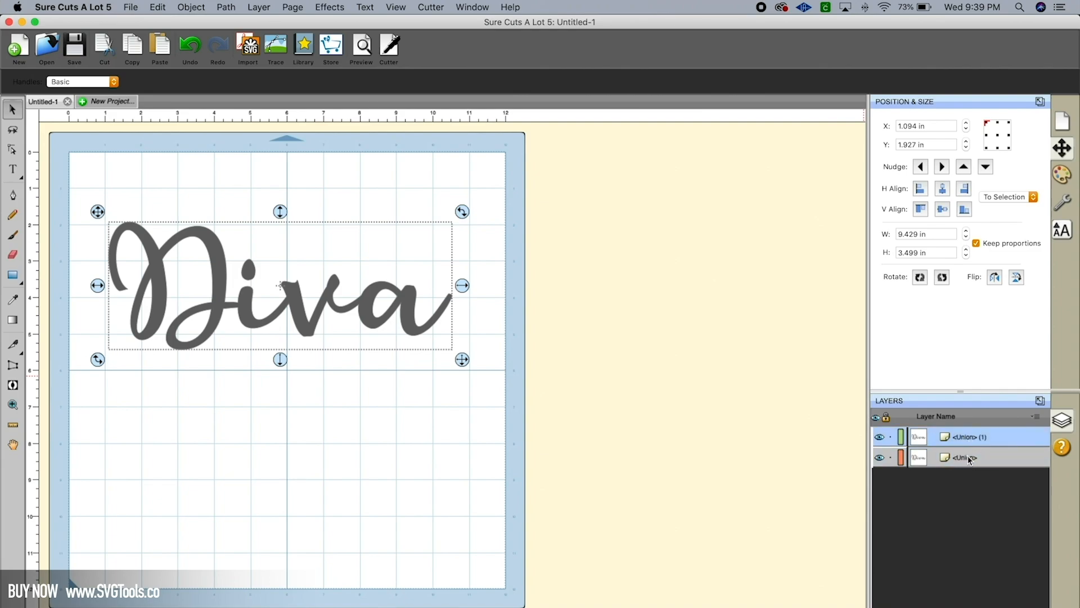
{"action": "left_click", "coordinate": [965, 456]}
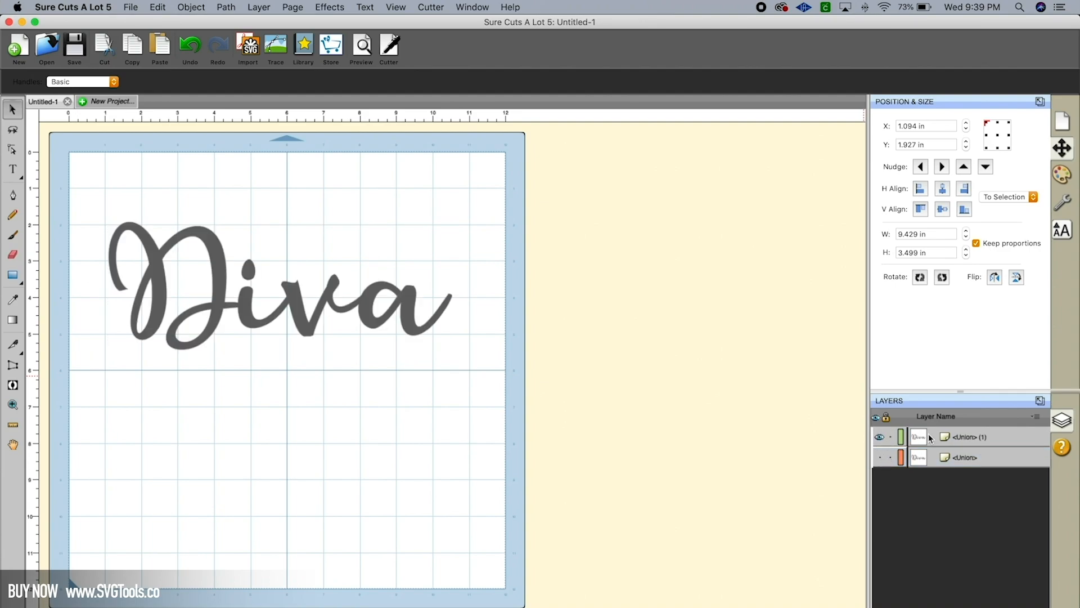
{"action": "left_click", "coordinate": [963, 457]}
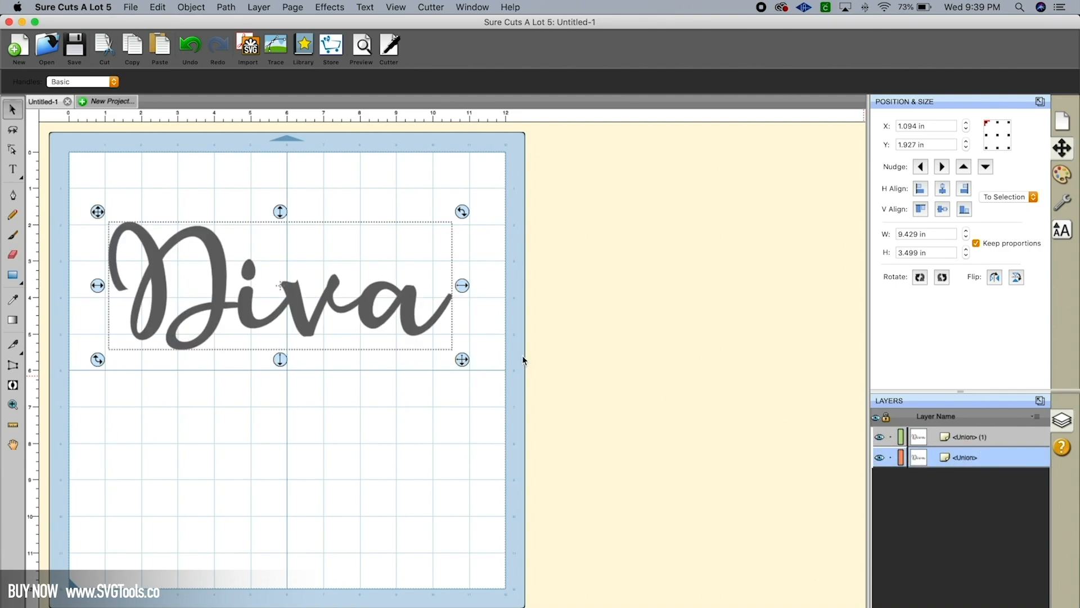
{"action": "left_click_drag", "start_coordinate": [279, 285], "coordinate": [344, 337]}
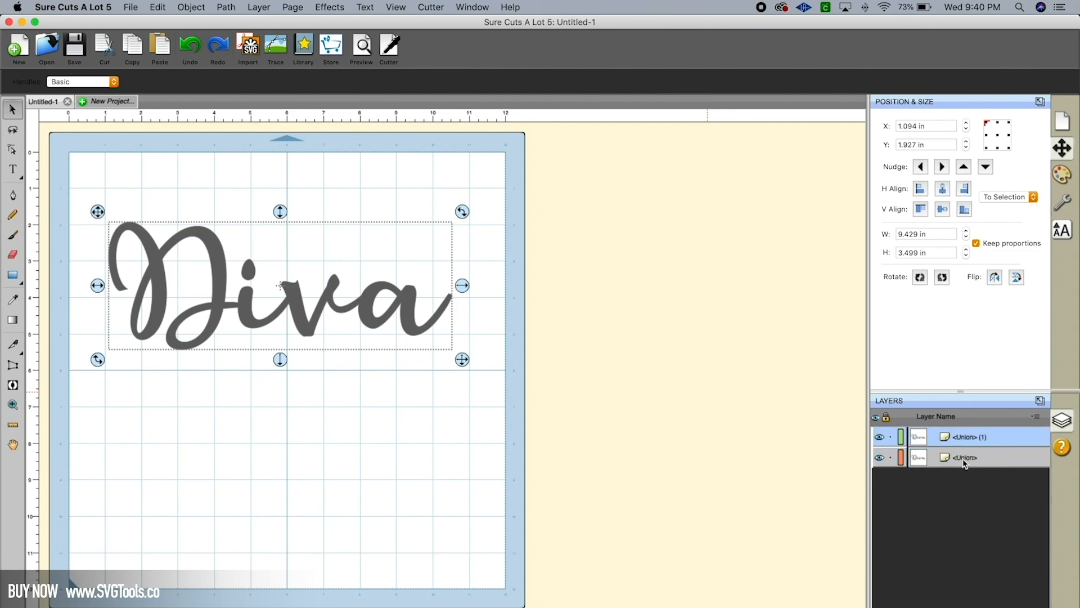
Apply a Shadow style of 0.15 in to the lower Diva copy.
{"action": "left_click", "coordinate": [965, 457]}
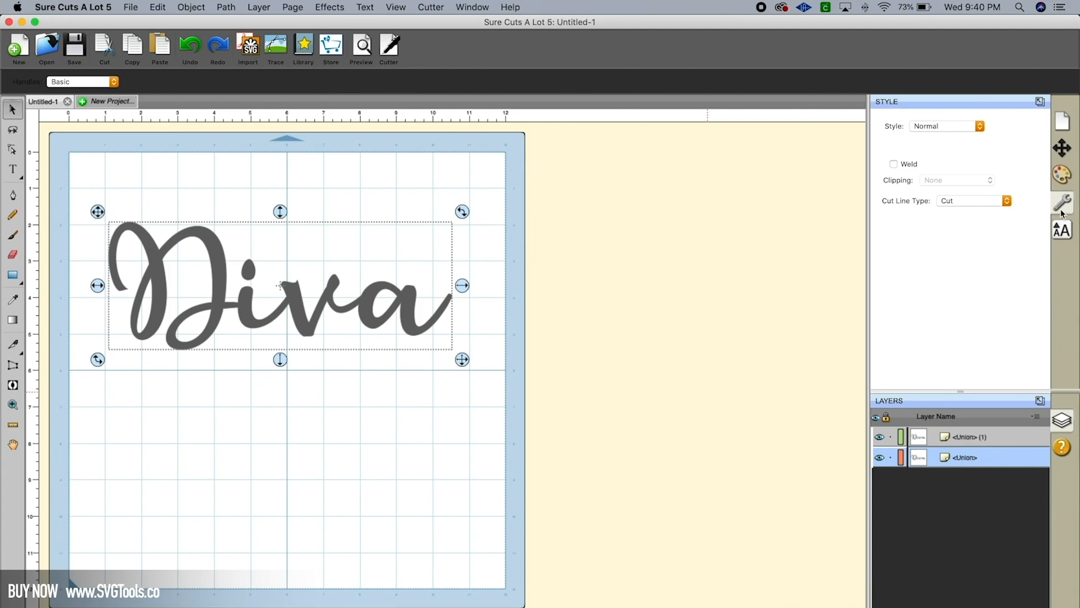
{"action": "left_click", "coordinate": [947, 126]}
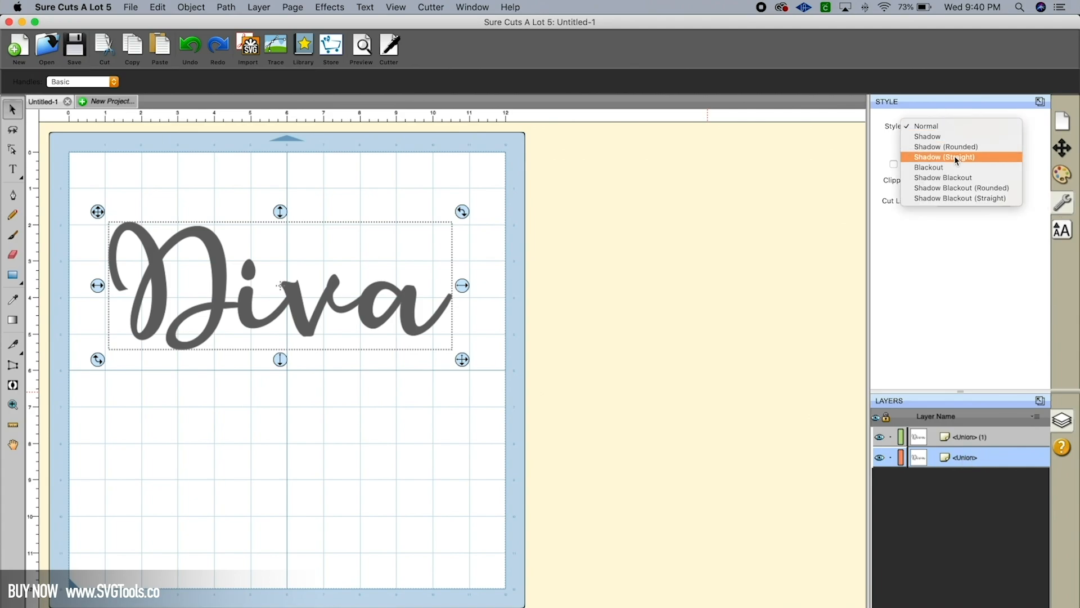
{"action": "left_click", "coordinate": [928, 136]}
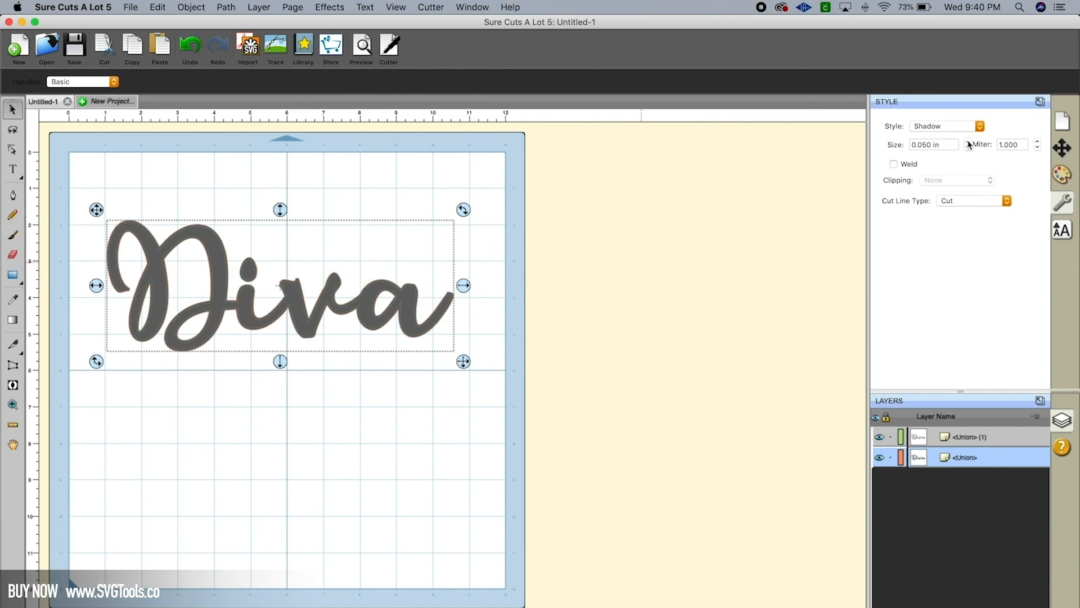
{"action": "type", "text": "0.10 in"}
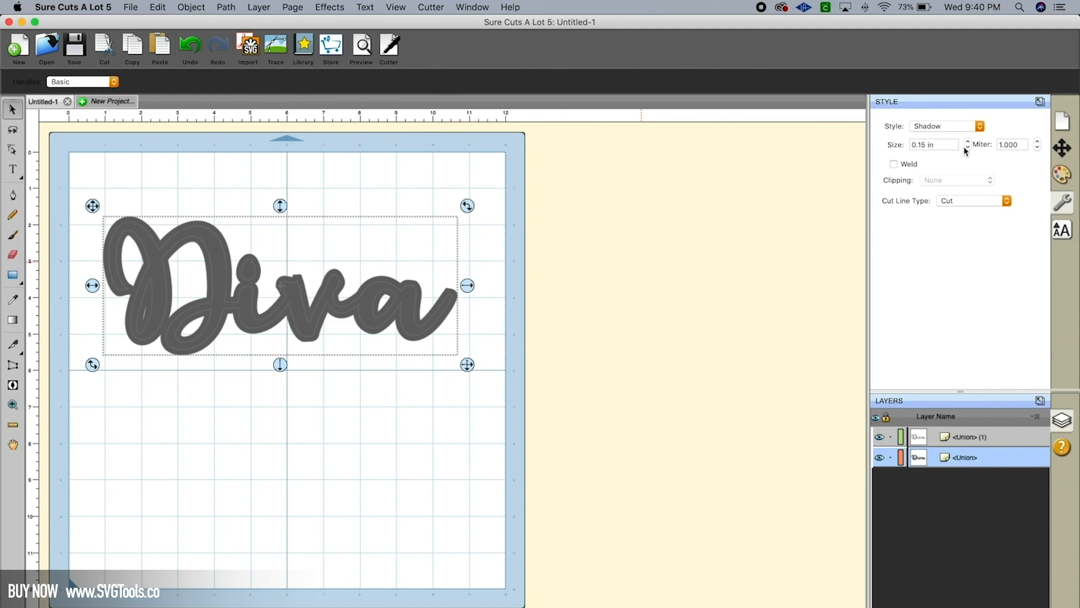
{"action": "mouse_move", "coordinate": [1062, 176]}
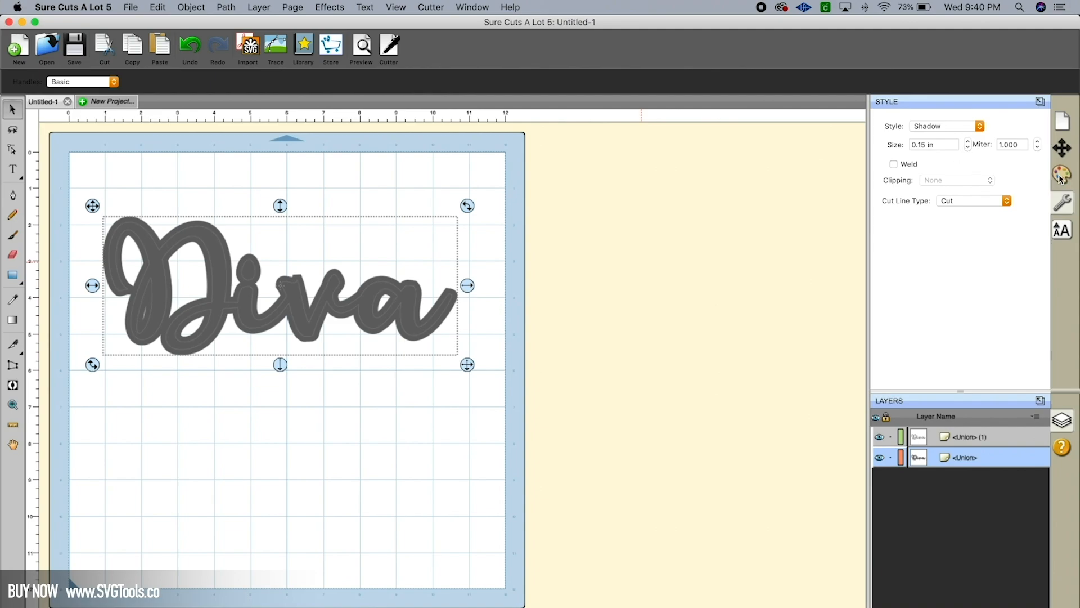
{"action": "left_click", "coordinate": [1062, 174]}
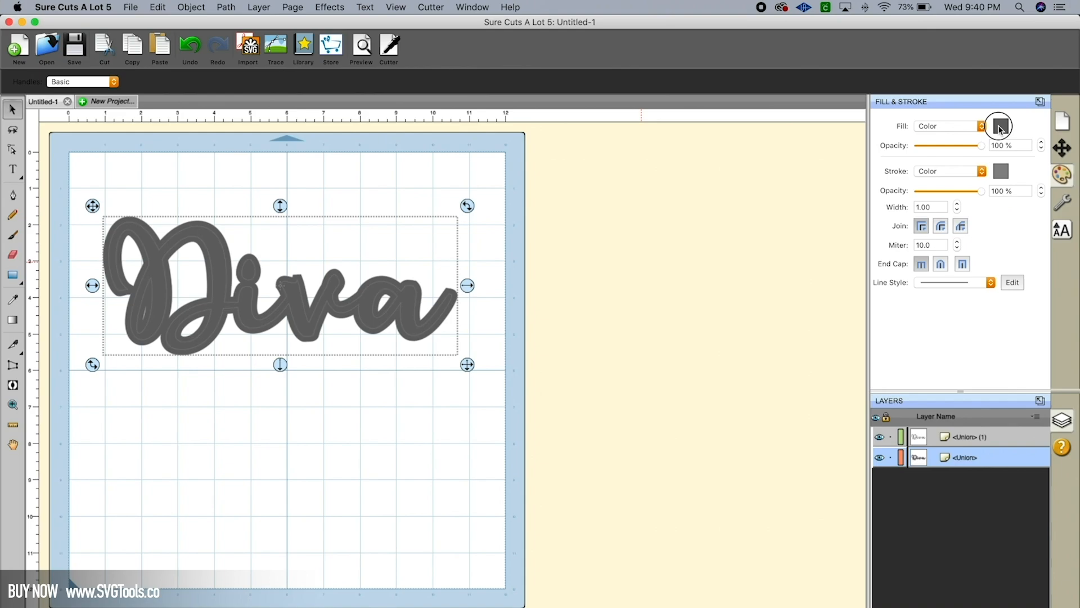
Fill the shadow layer red and the top Diva letters orange.
{"action": "left_click", "coordinate": [1000, 126]}
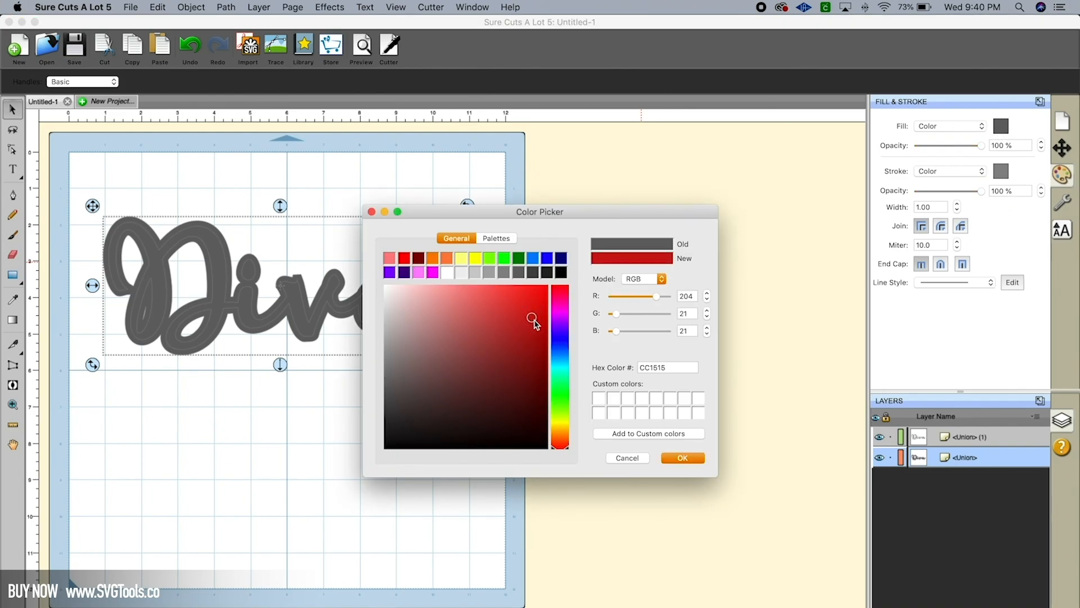
{"action": "left_click", "coordinate": [682, 458]}
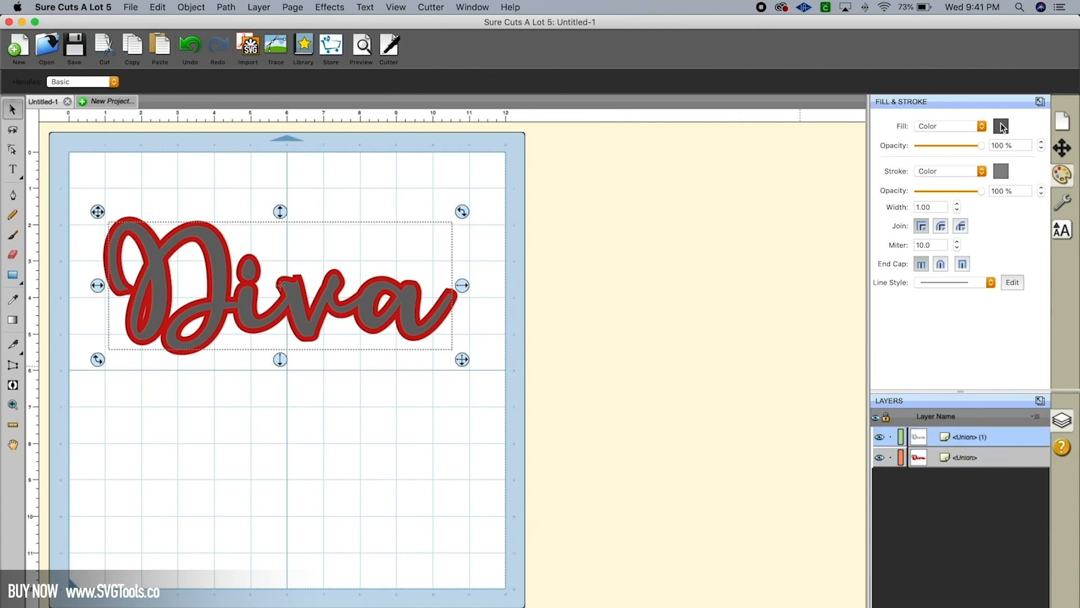
{"action": "left_click", "coordinate": [1001, 126]}
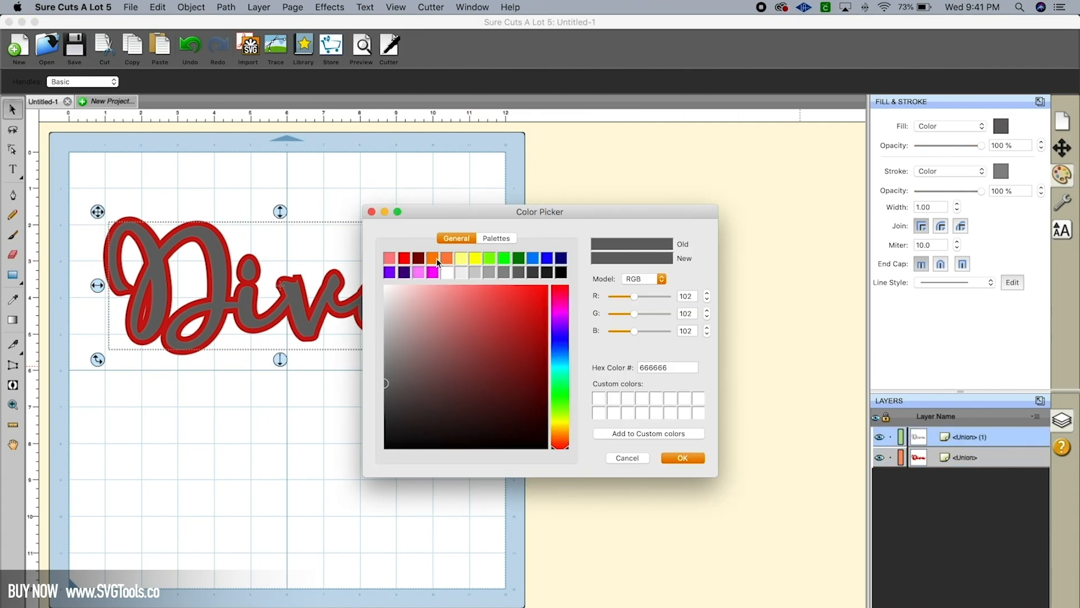
{"action": "left_click", "coordinate": [681, 458]}
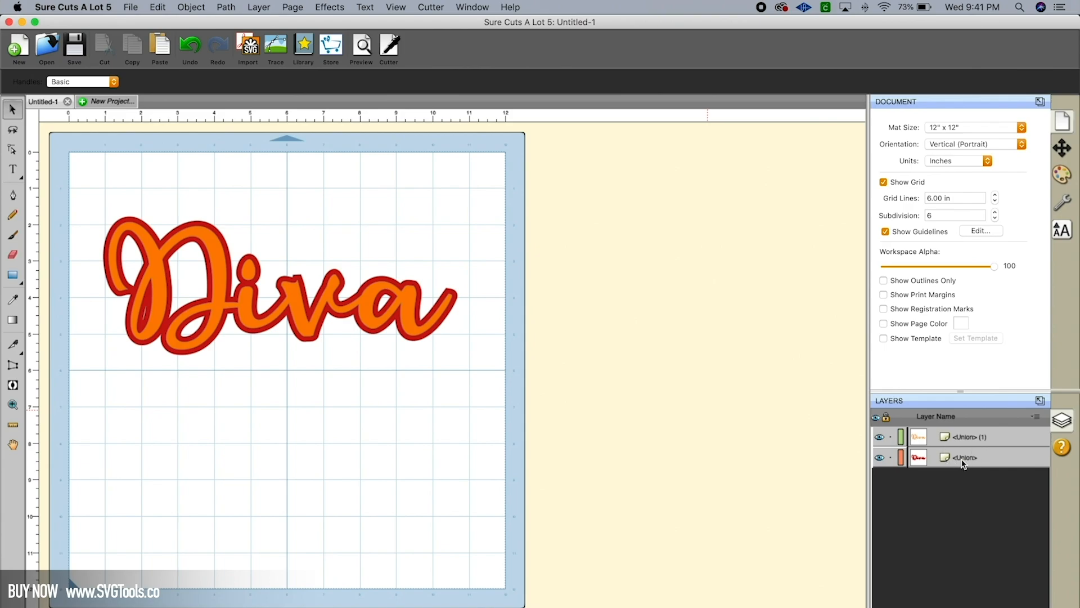
Convert the red outline to 228 round SS 10 rhinestones with the Rhinestones effect.
{"action": "left_click", "coordinate": [963, 458]}
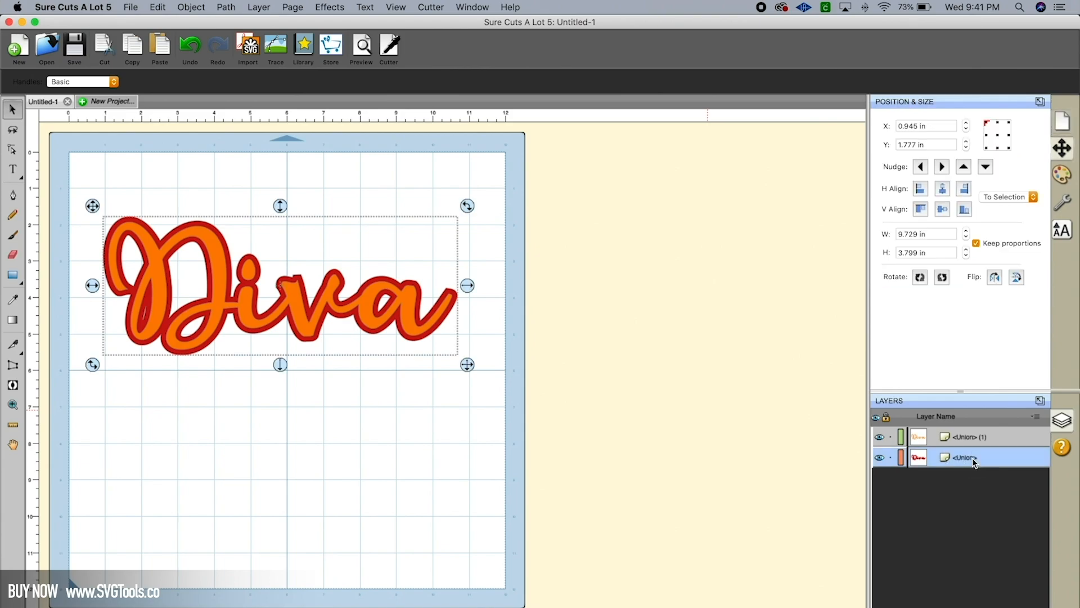
{"action": "left_click", "coordinate": [329, 7]}
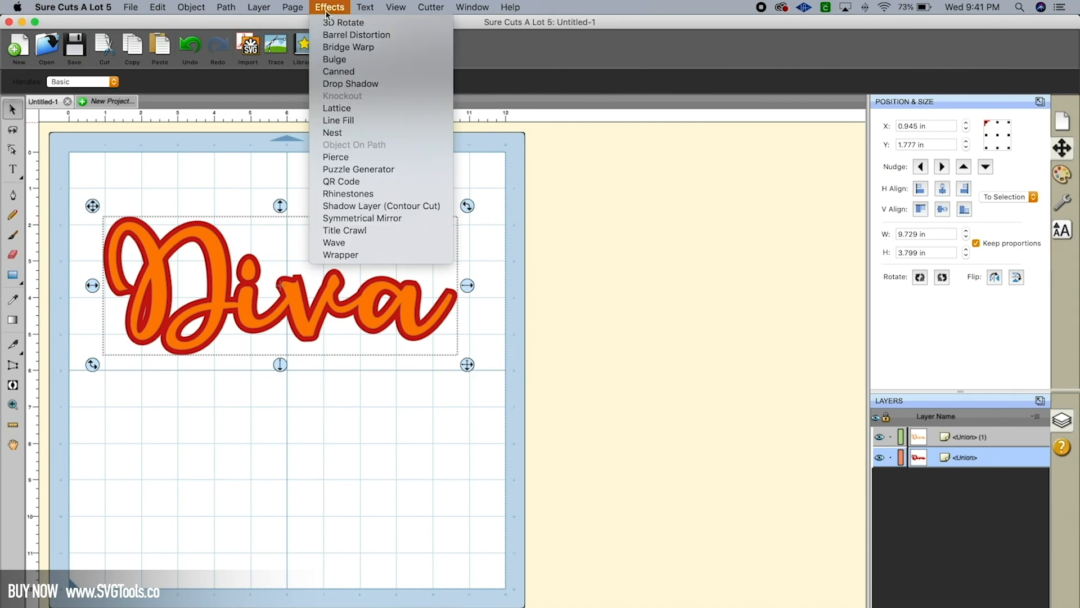
{"action": "left_click", "coordinate": [348, 194]}
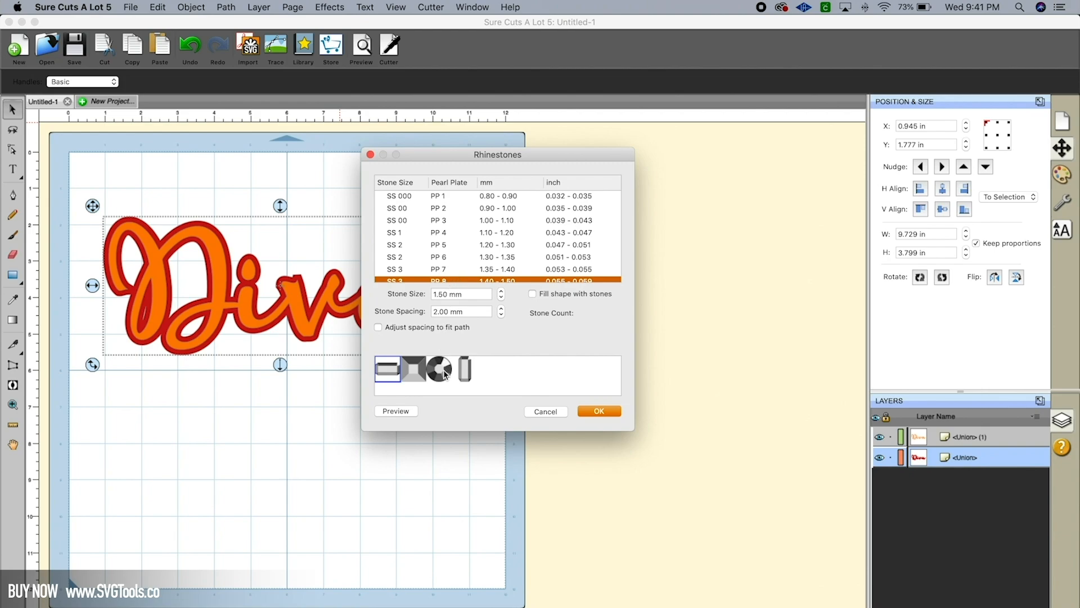
{"action": "left_click", "coordinate": [439, 369]}
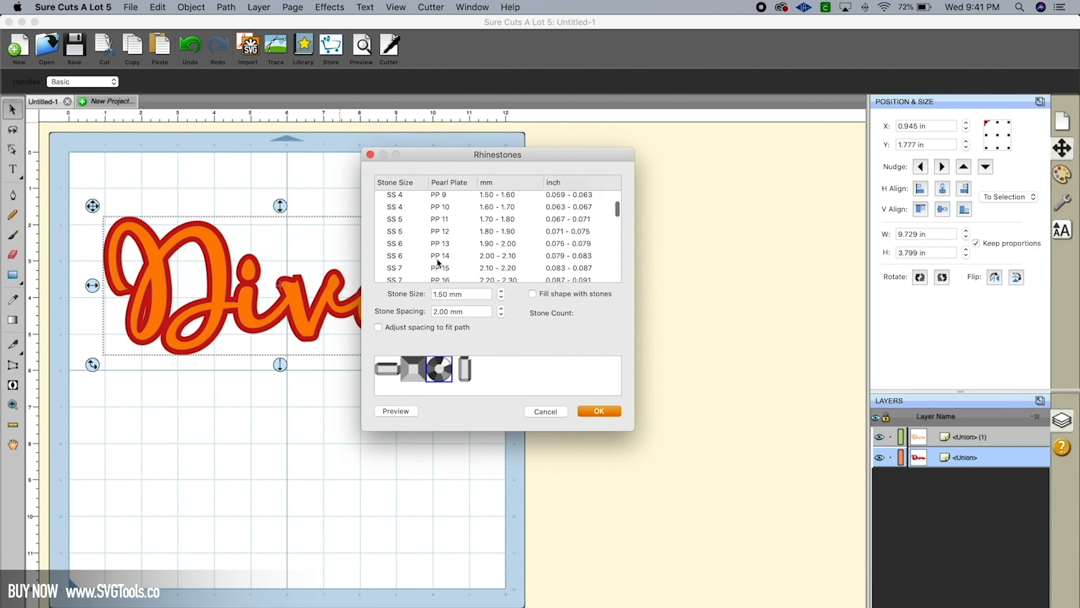
{"action": "left_click", "coordinate": [441, 249]}
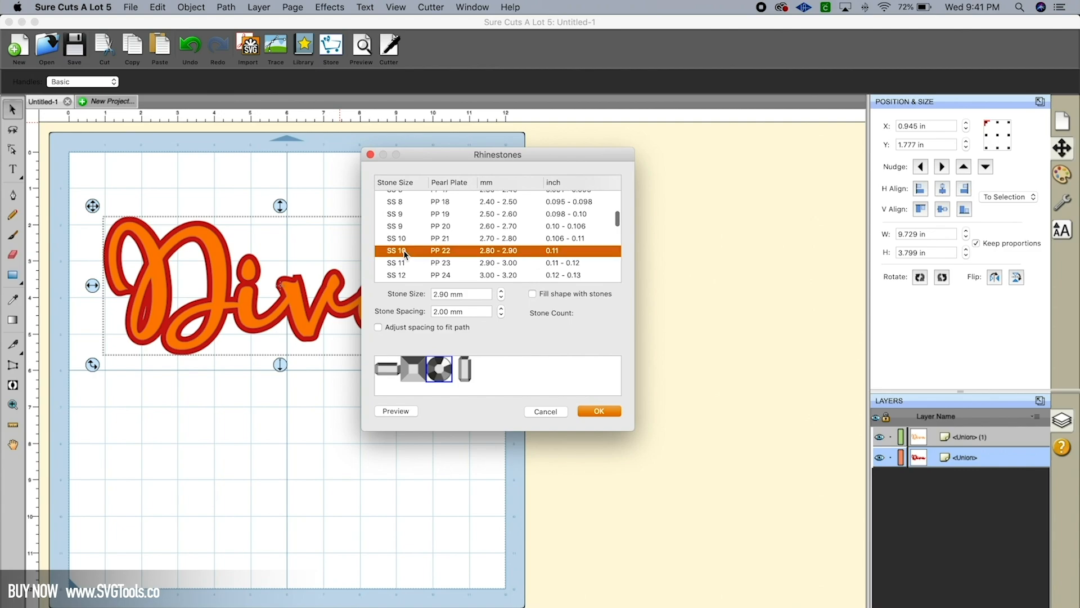
{"action": "left_click", "coordinate": [396, 411]}
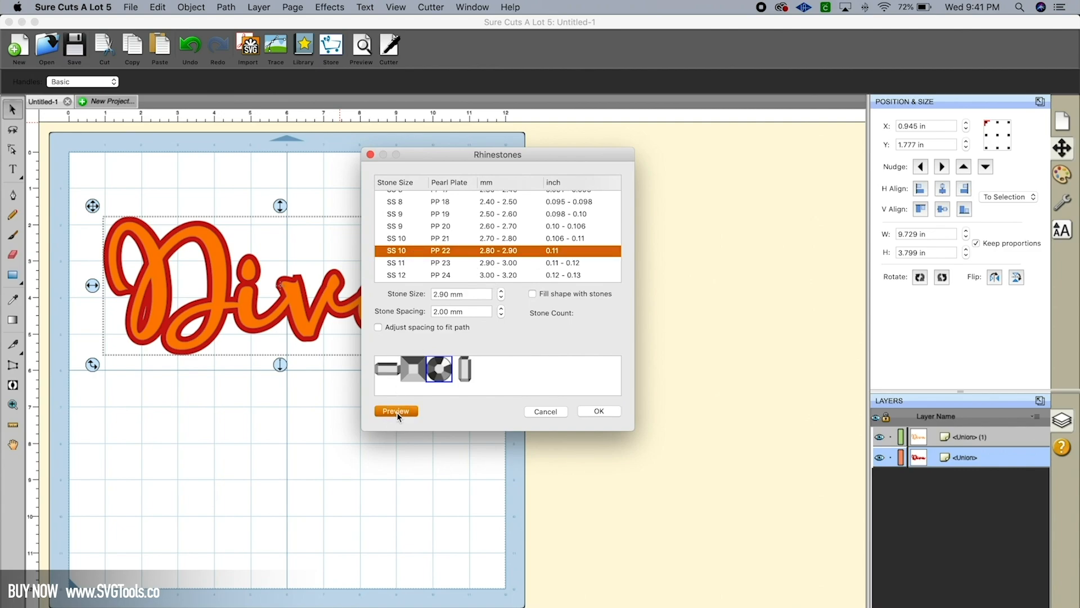
{"action": "left_click", "coordinate": [396, 411]}
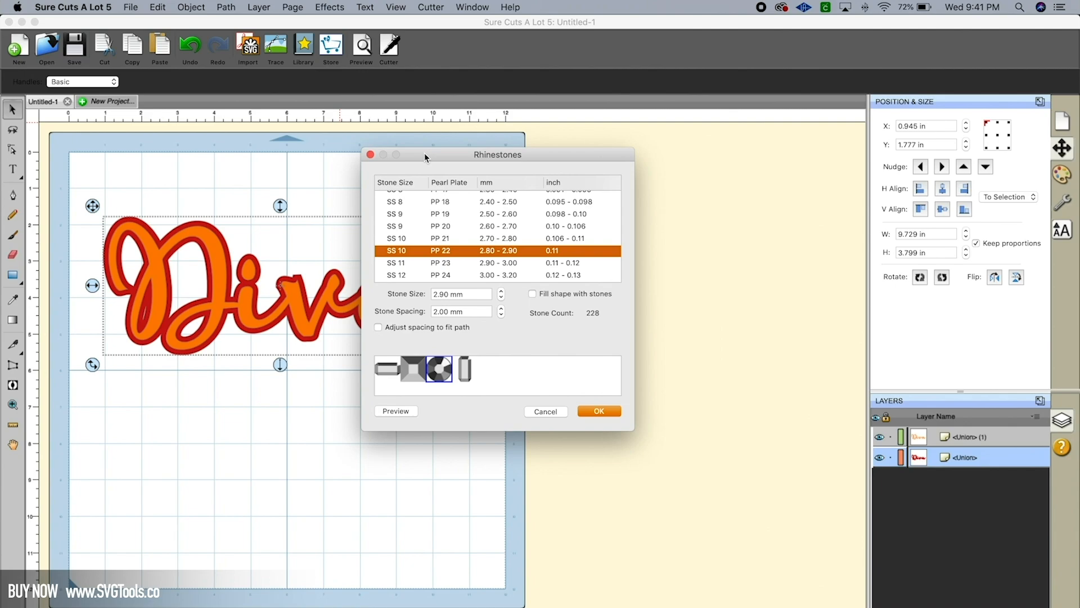
{"action": "left_click", "coordinate": [395, 411]}
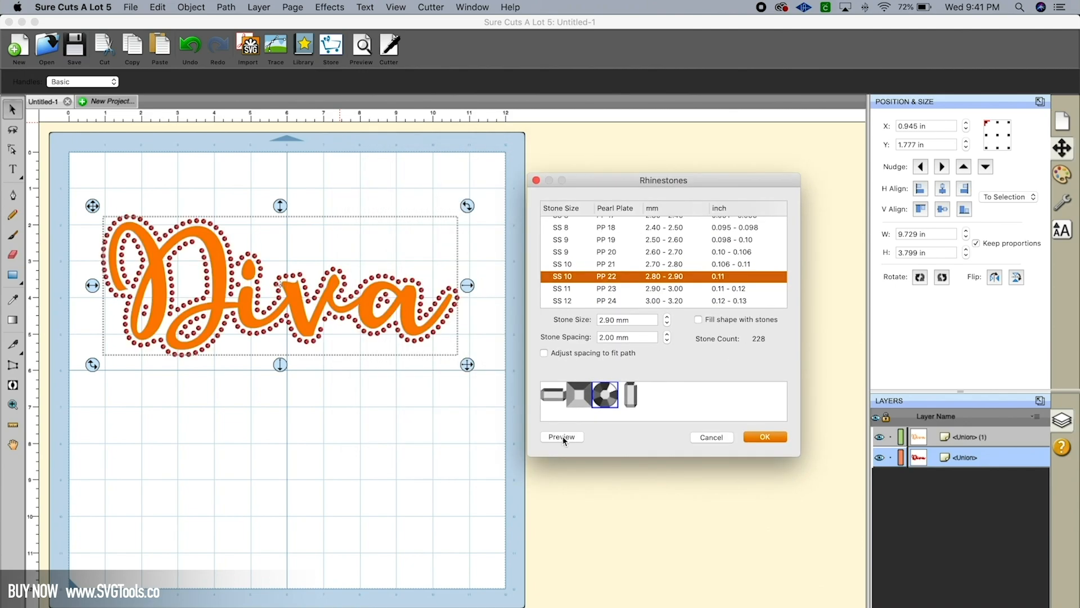
{"action": "mouse_move", "coordinate": [396, 322]}
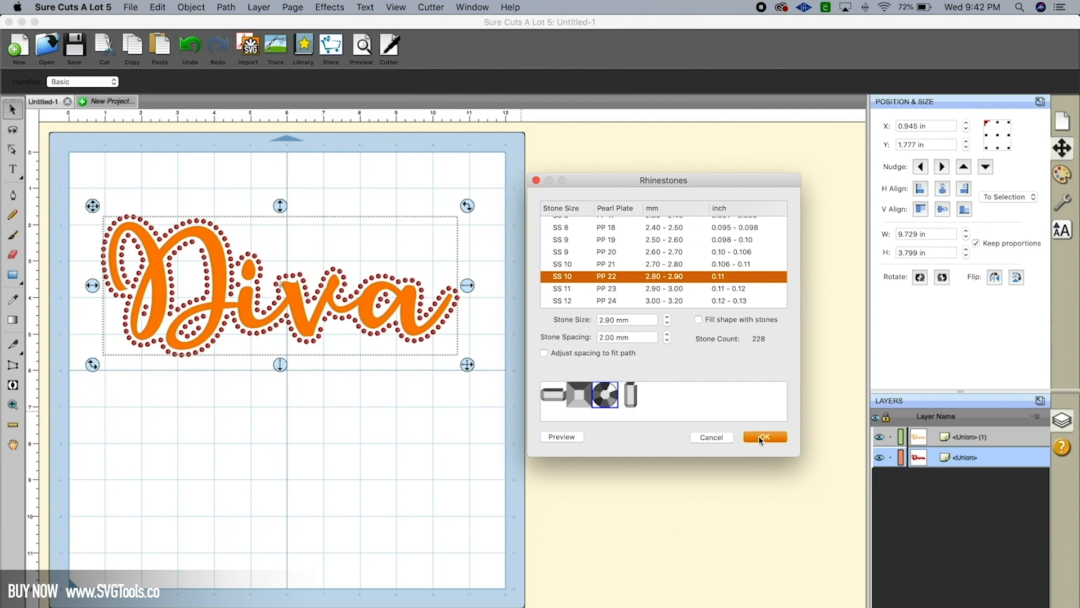
{"action": "left_click", "coordinate": [764, 437]}
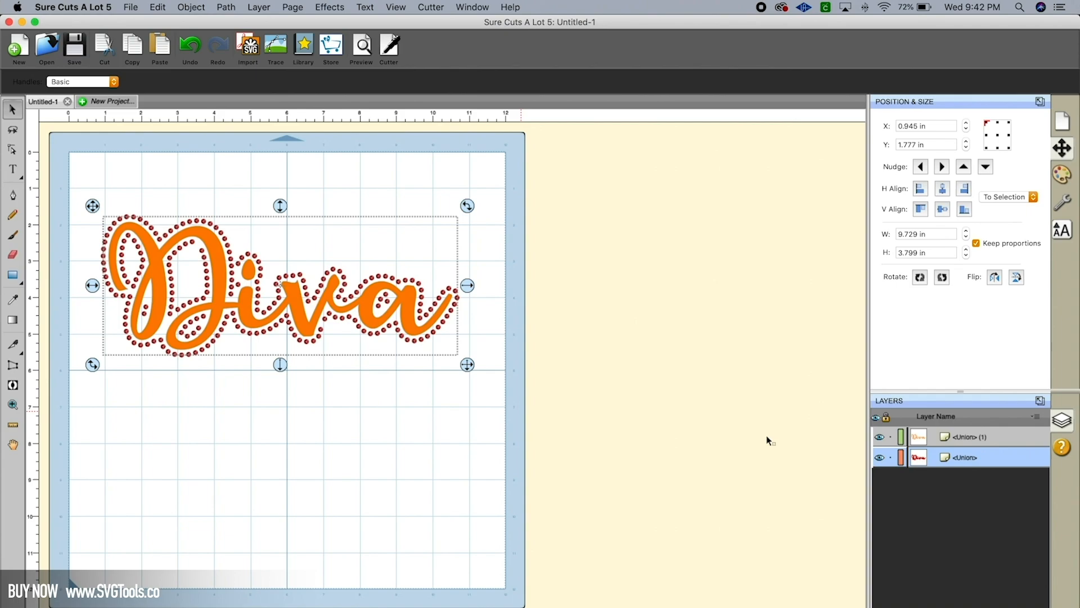
{"action": "mouse_move", "coordinate": [488, 383]}
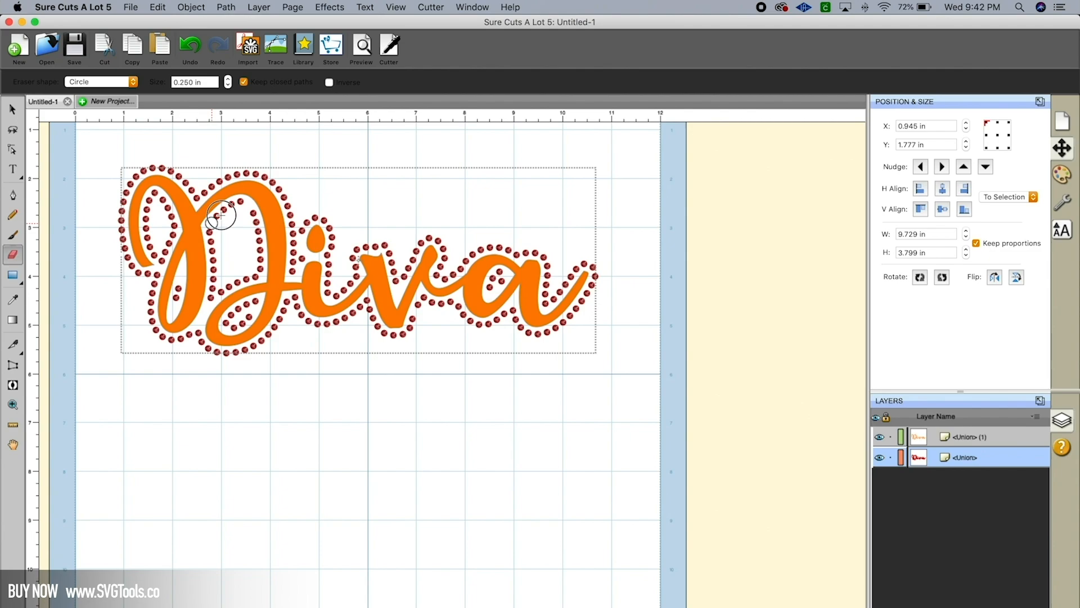
{"action": "mouse_move", "coordinate": [240, 203]}
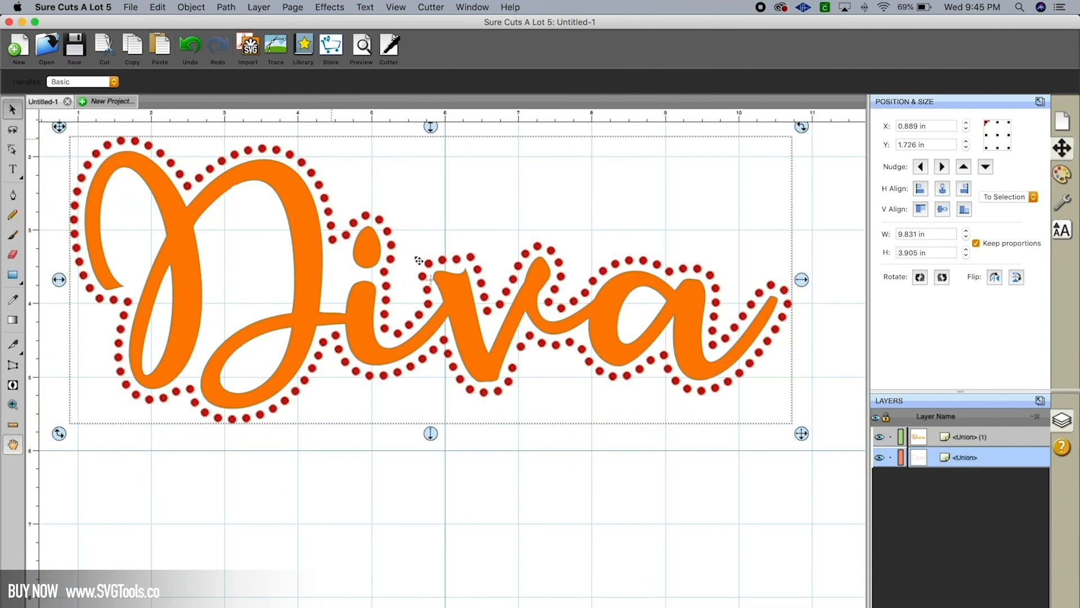
{"action": "mouse_move", "coordinate": [359, 188]}
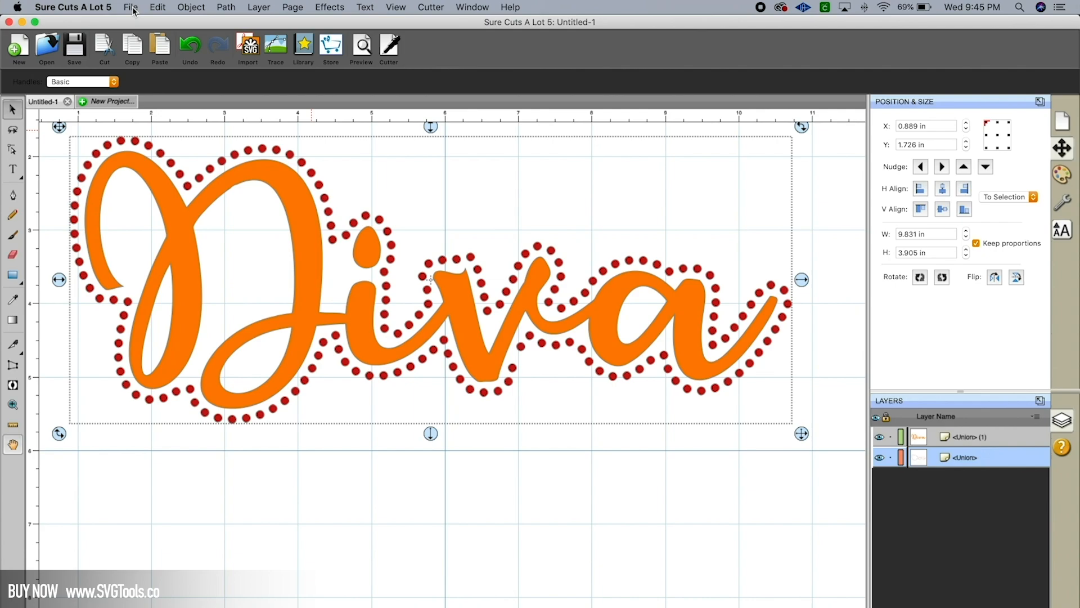
Export the design as diva.svg to the Desktop, Design Space compatible.
{"action": "left_click", "coordinate": [130, 6]}
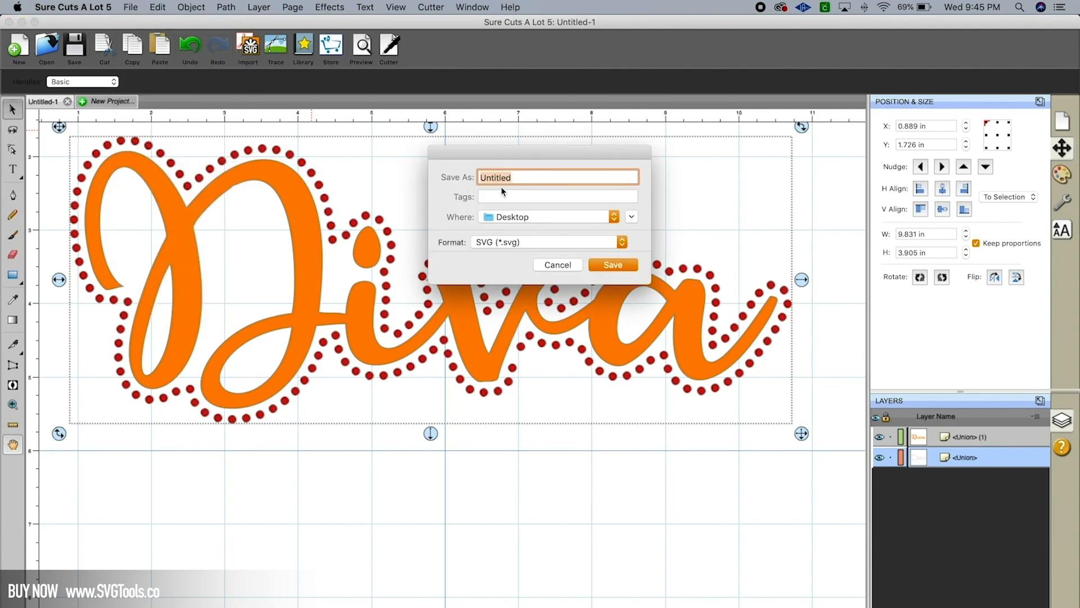
{"action": "type", "text": "diva"}
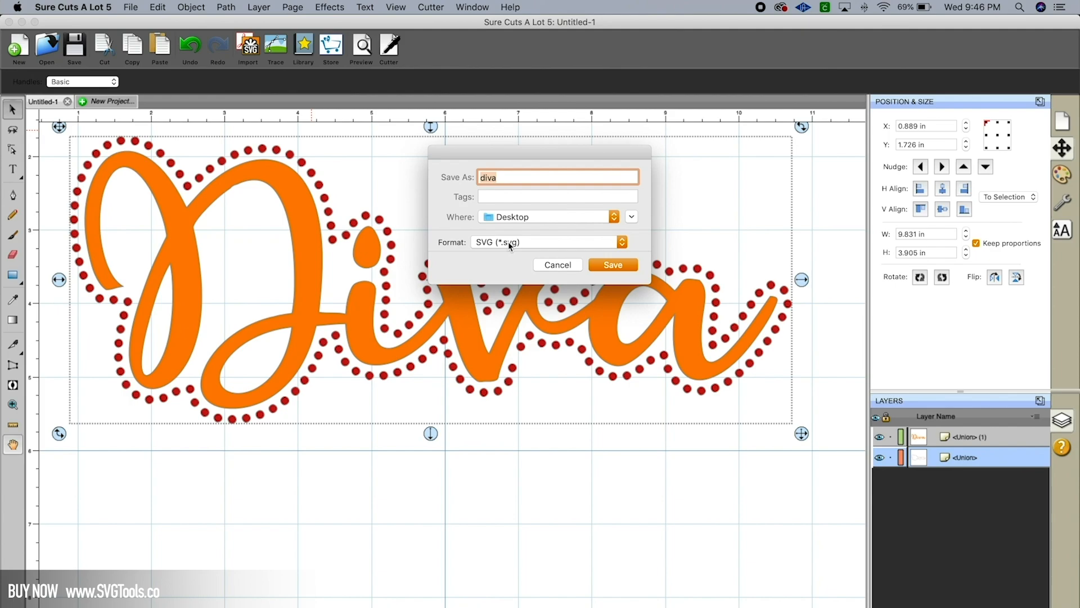
{"action": "left_click", "coordinate": [545, 242]}
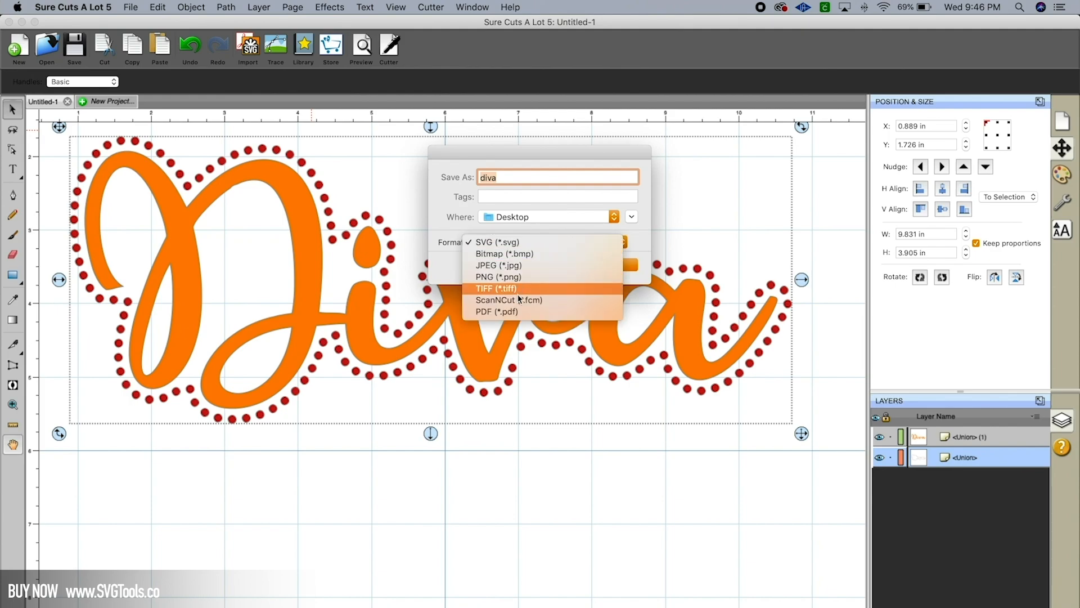
{"action": "mouse_move", "coordinate": [509, 300]}
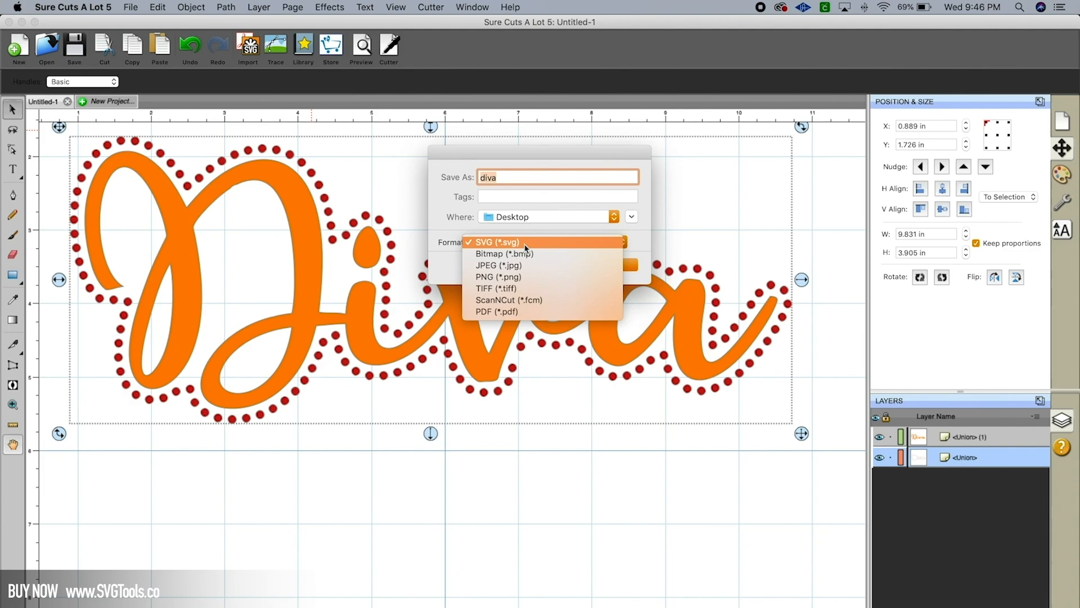
{"action": "left_click", "coordinate": [494, 242]}
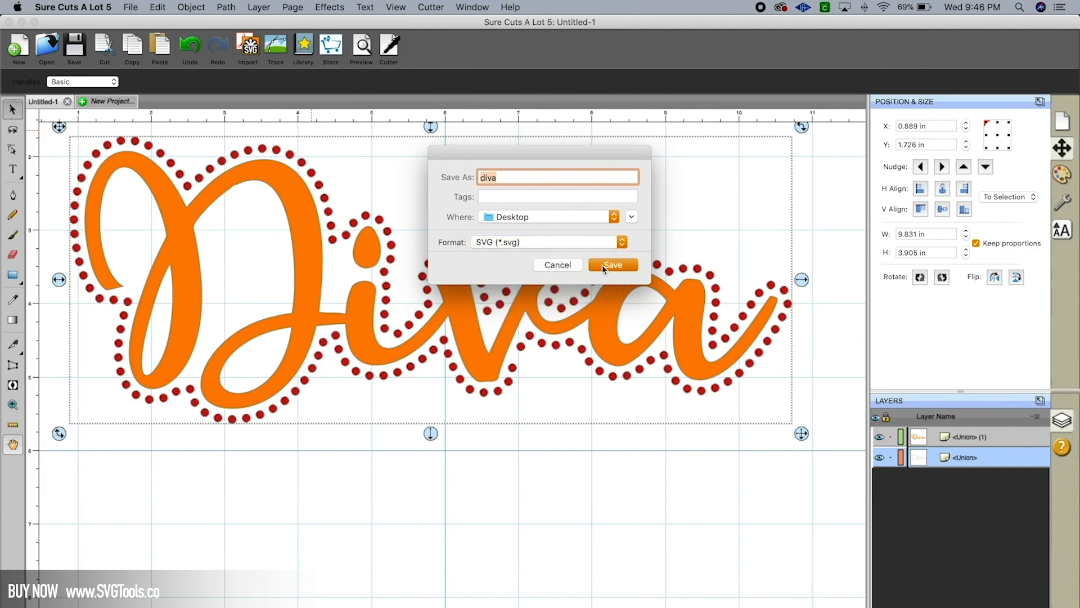
{"action": "left_click", "coordinate": [613, 265]}
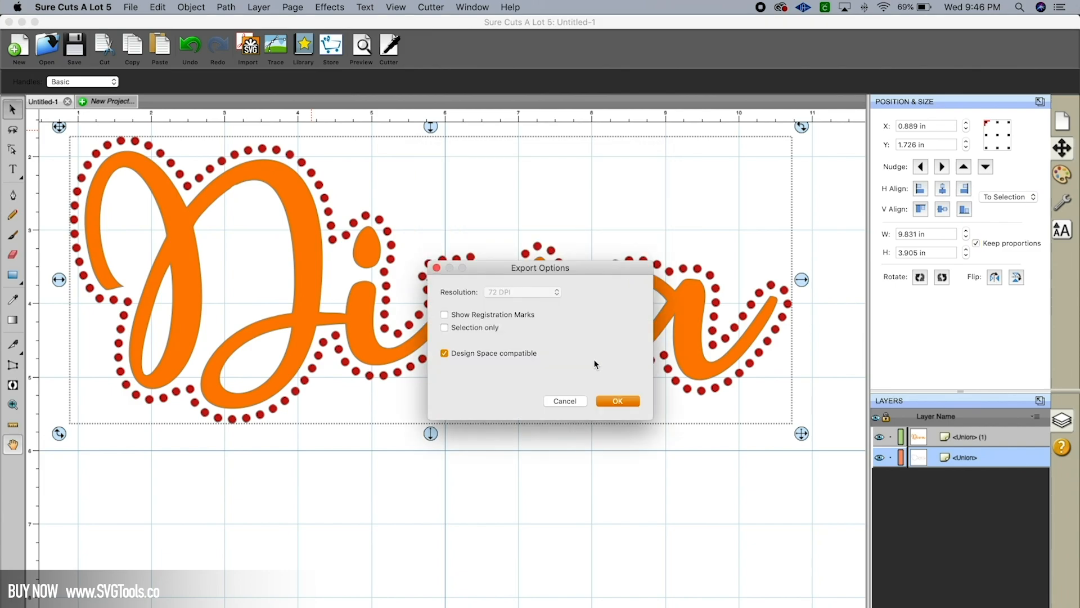
{"action": "left_click_drag", "start_coordinate": [541, 267], "coordinate": [509, 218]}
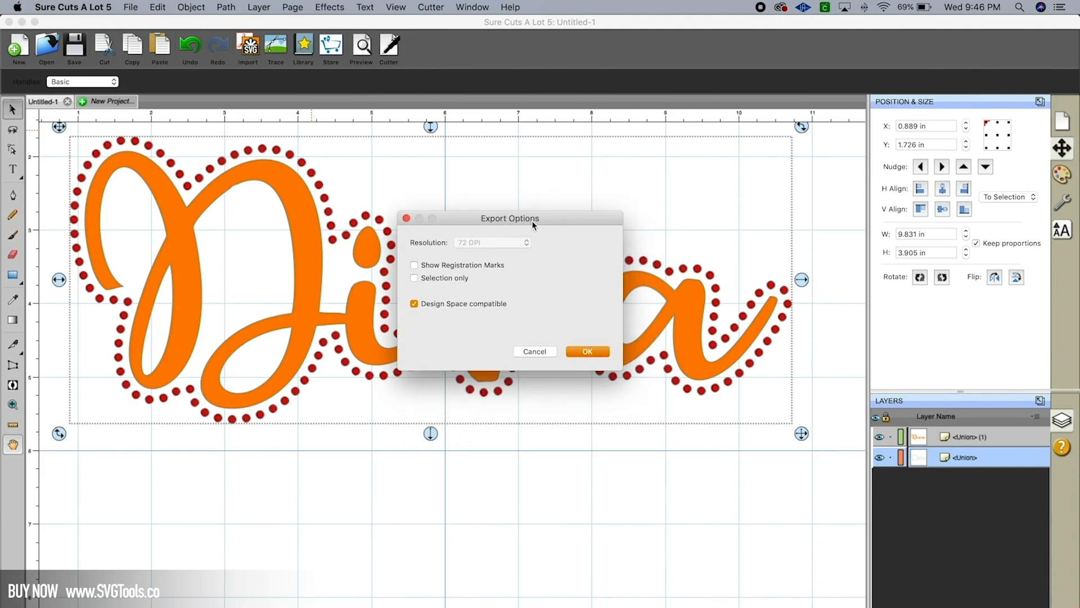
{"action": "left_click", "coordinate": [414, 303]}
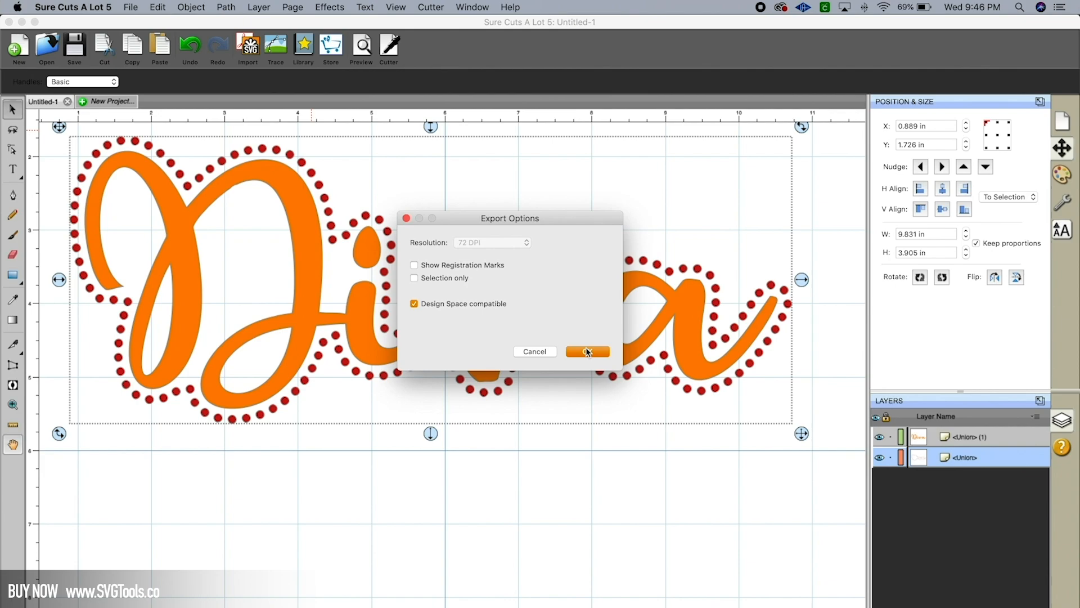
{"action": "left_click", "coordinate": [587, 351]}
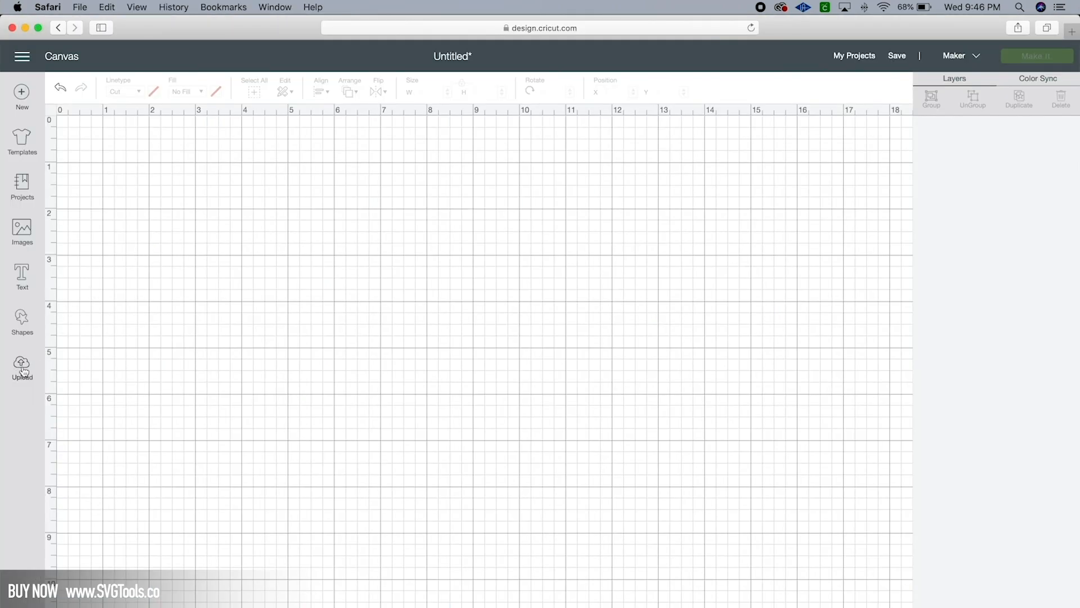
Upload diva.svg from the Desktop into Cricut Design Space as two cut layers.
{"action": "left_click", "coordinate": [21, 365]}
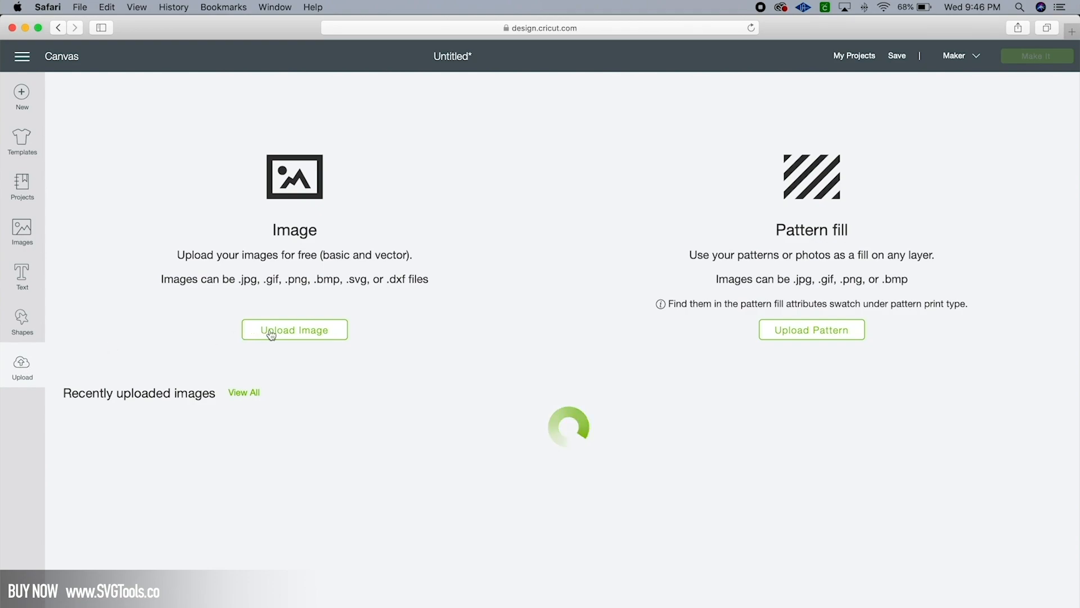
{"action": "left_click", "coordinate": [295, 329]}
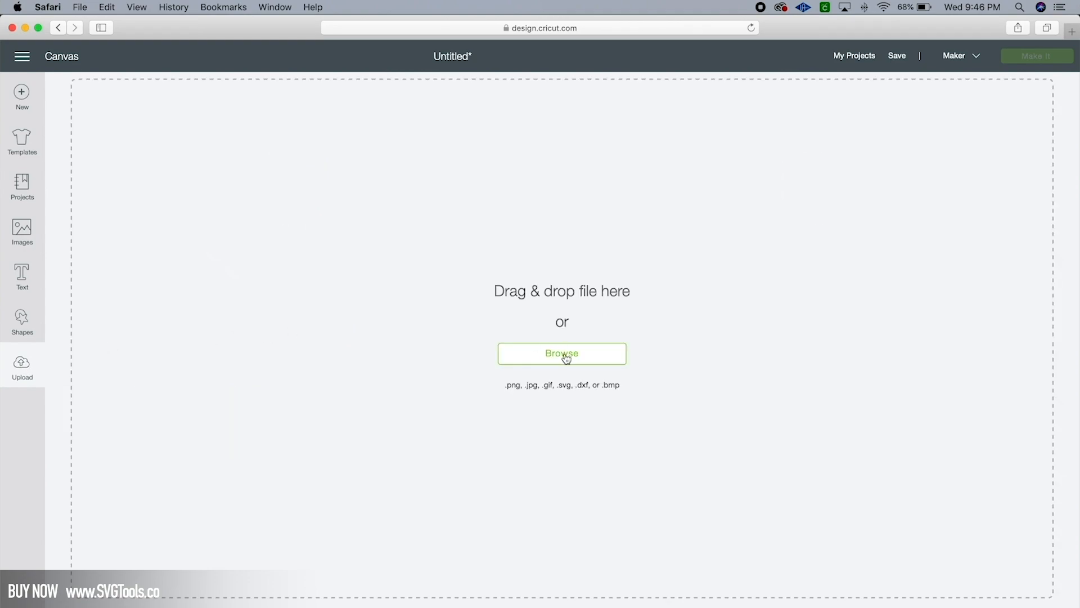
{"action": "left_click", "coordinate": [562, 353]}
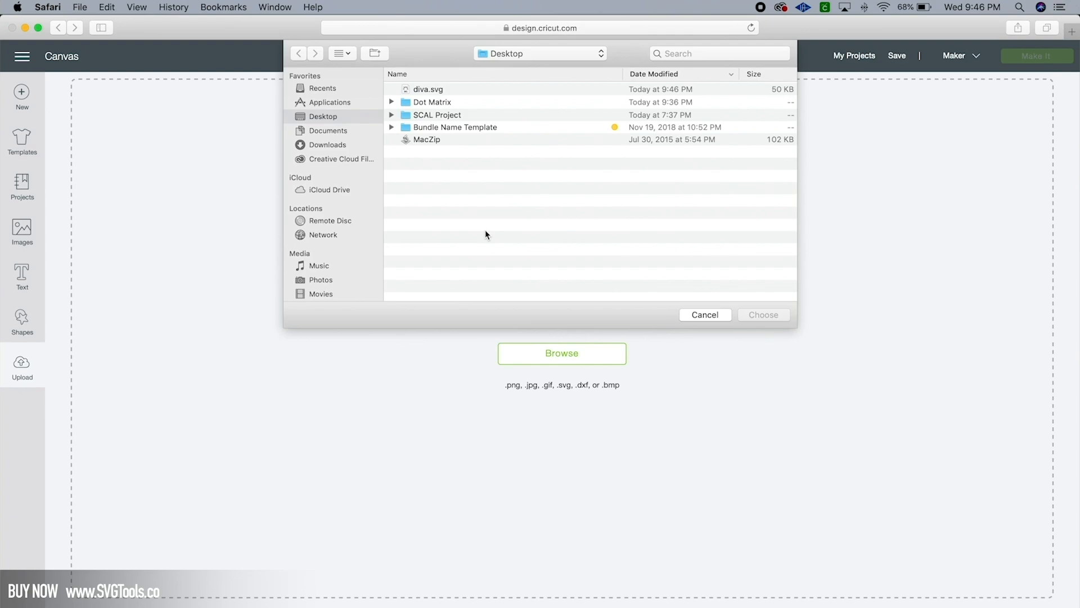
{"action": "left_click", "coordinate": [427, 89]}
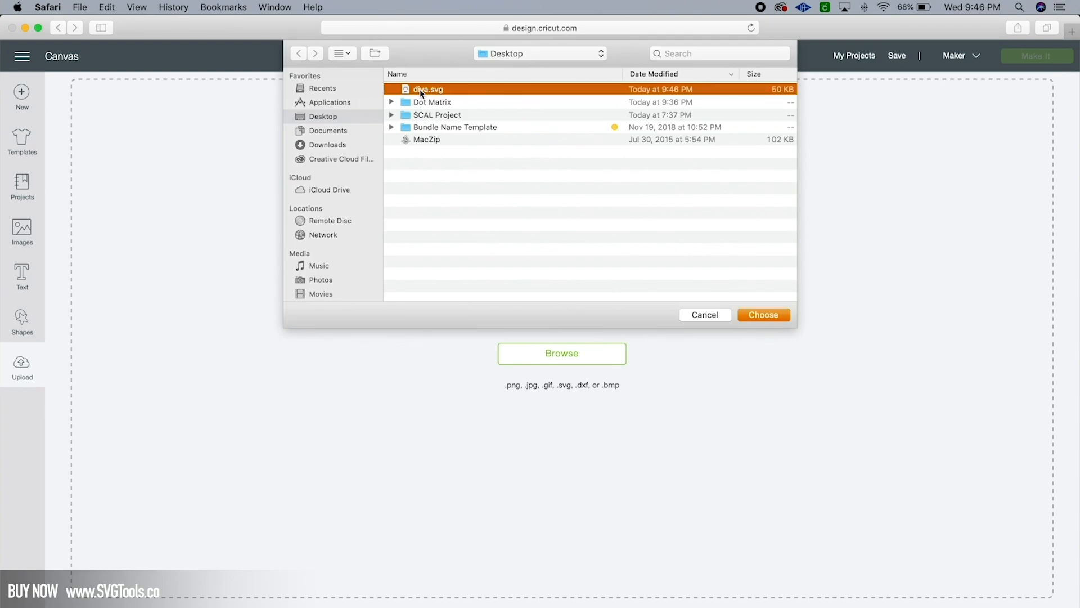
{"action": "left_click", "coordinate": [763, 315]}
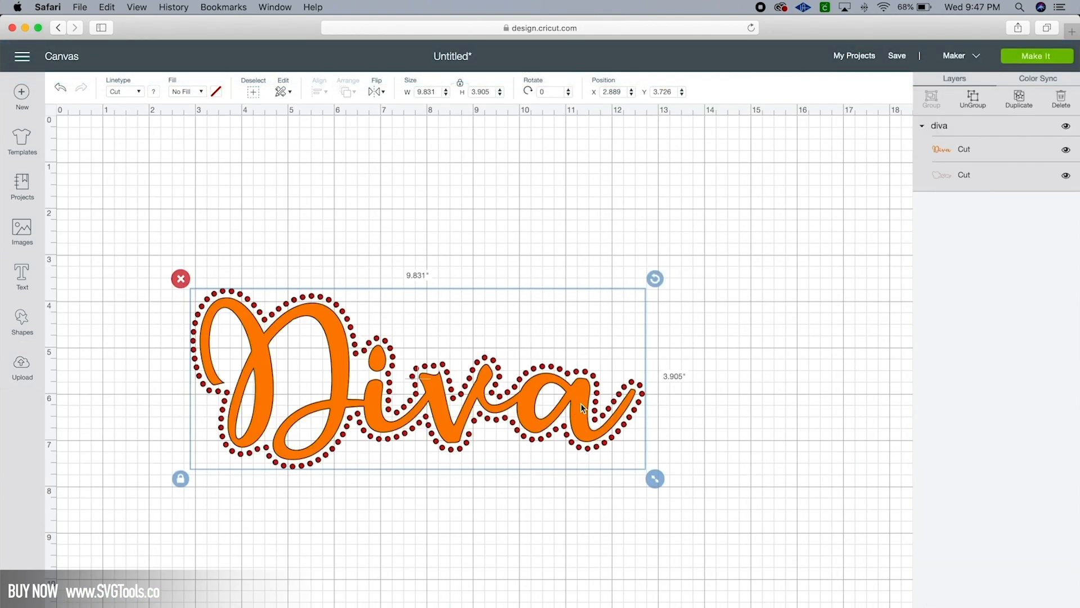
Move the Diva design toward the top-left, toggle the orange layer's visibility, and start Make It.
{"action": "left_click_drag", "start_coordinate": [582, 406], "coordinate": [527, 300]}
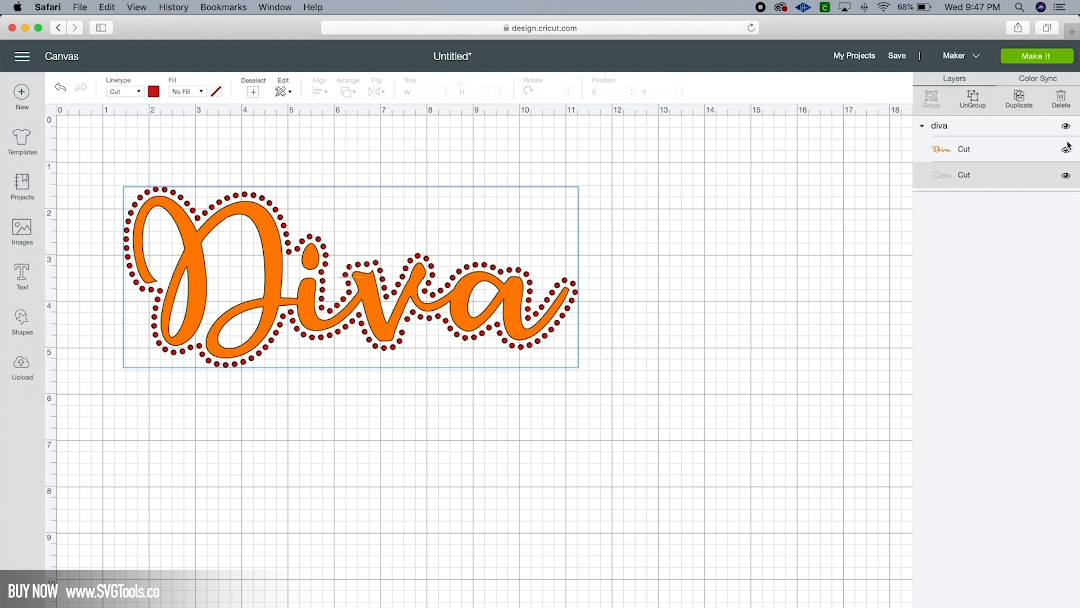
{"action": "left_click", "coordinate": [1066, 148]}
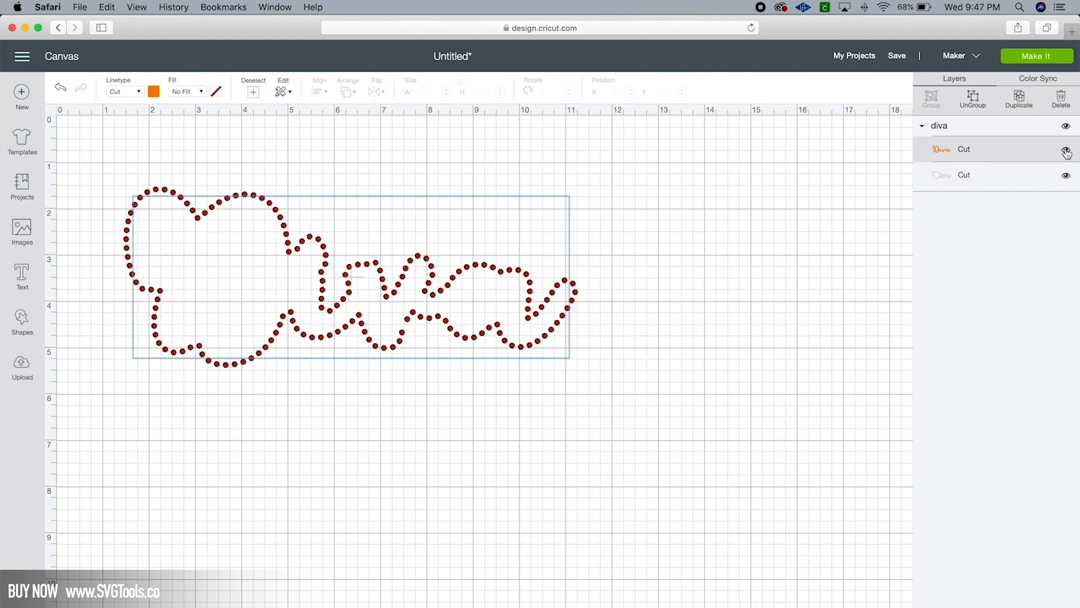
{"action": "left_click", "coordinate": [1067, 149]}
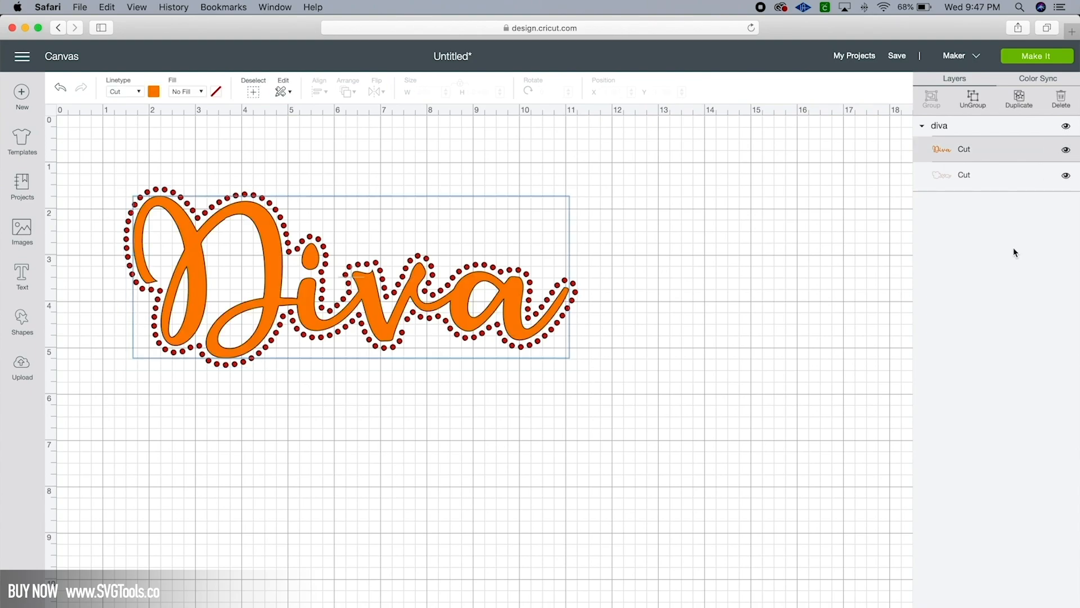
{"action": "left_click", "coordinate": [1037, 56]}
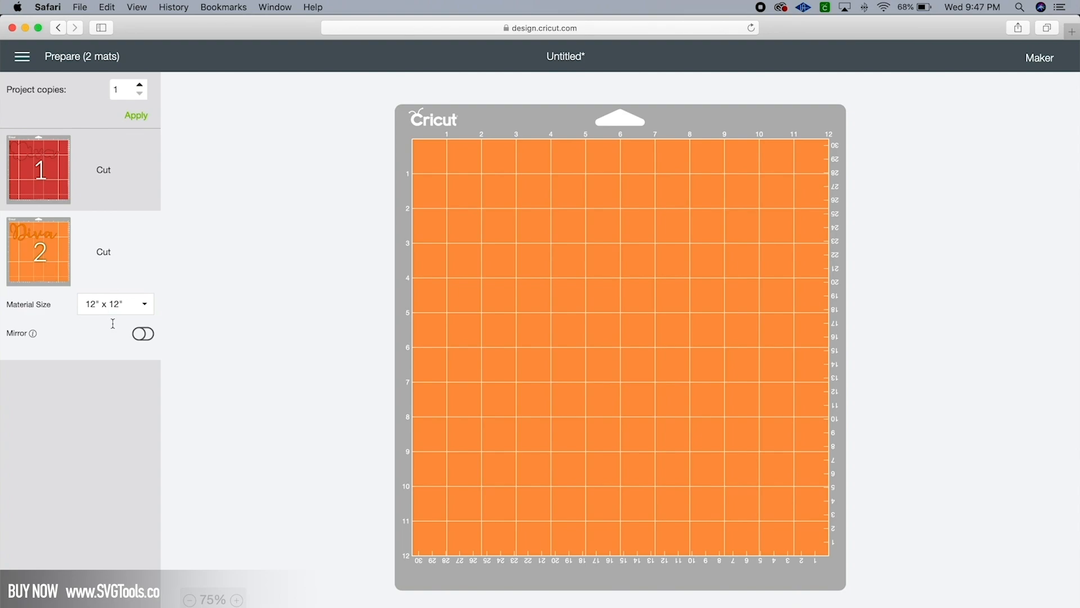
Turn Mirror on for the orange Diva mat, preview the rhinestone mat, then go to CanvasWorkspace.
{"action": "left_click", "coordinate": [142, 333]}
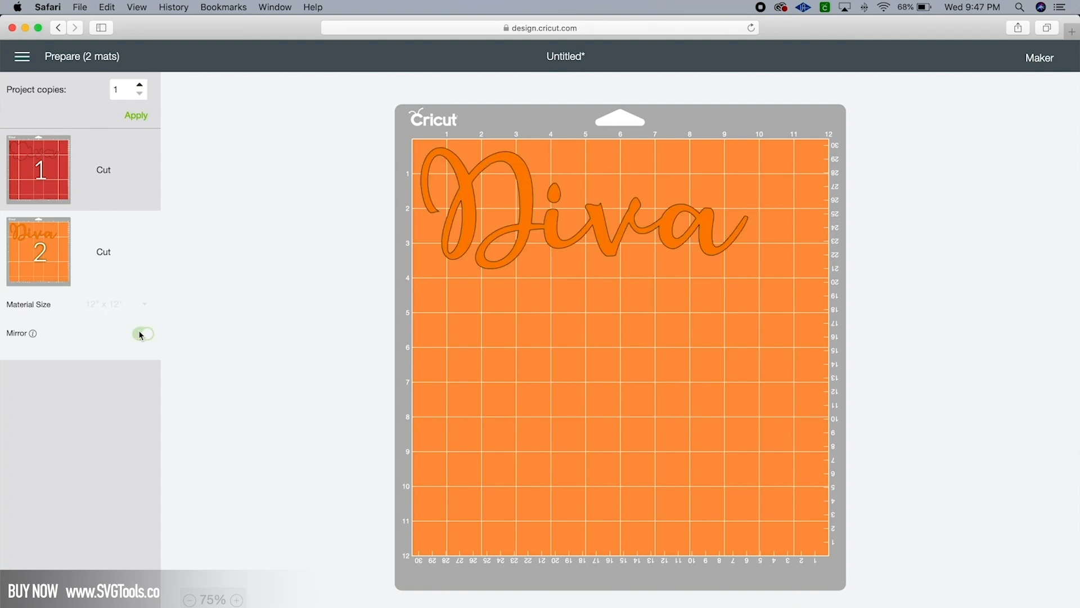
{"action": "left_click", "coordinate": [142, 334]}
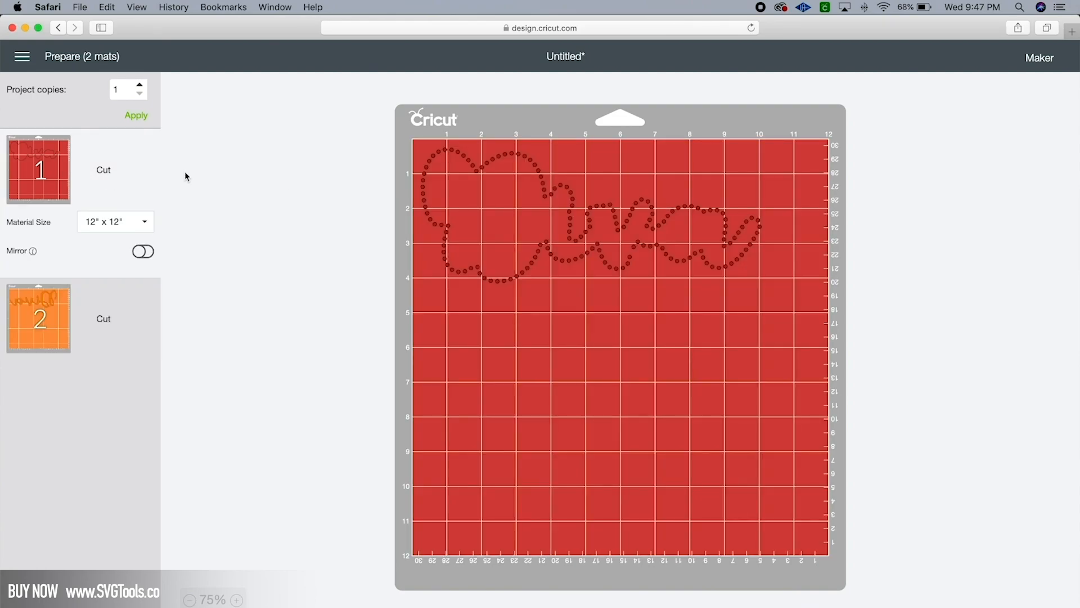
{"action": "mouse_move", "coordinate": [386, 297]}
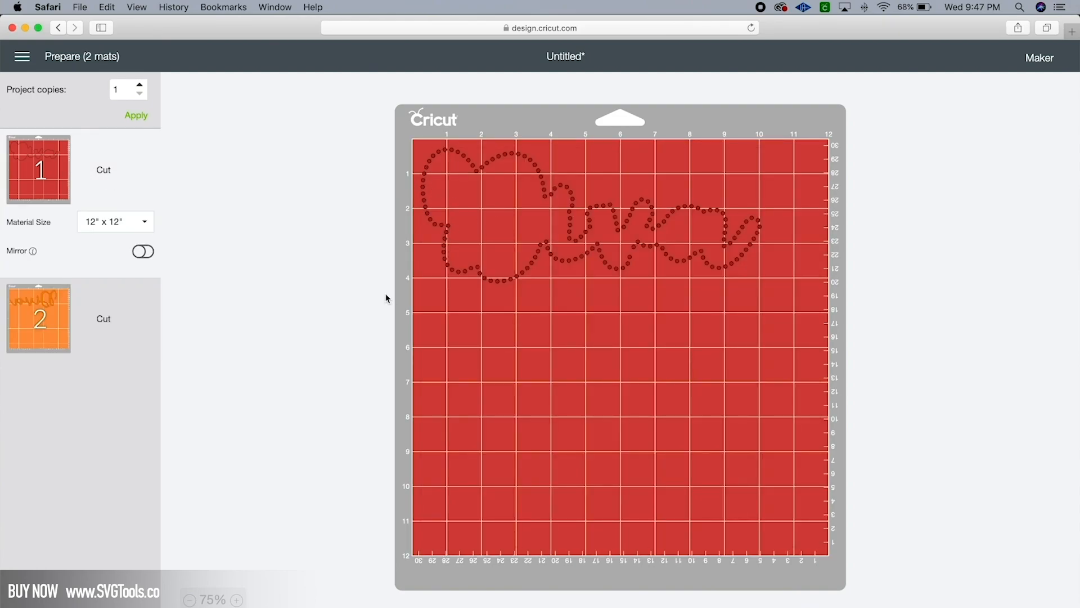
{"action": "left_click", "coordinate": [1071, 28]}
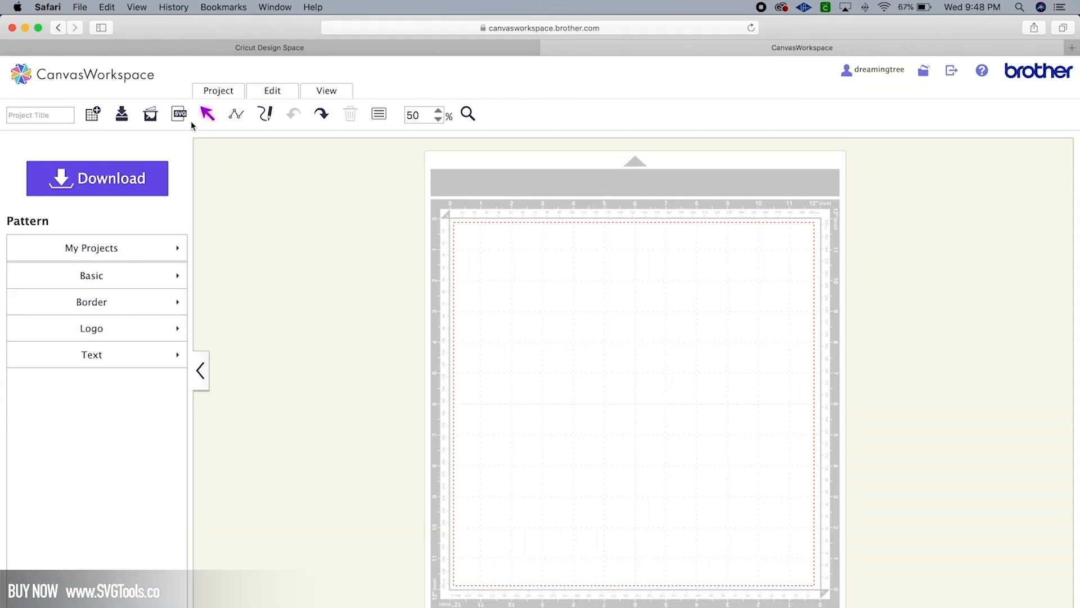
{"action": "mouse_move", "coordinate": [180, 114]}
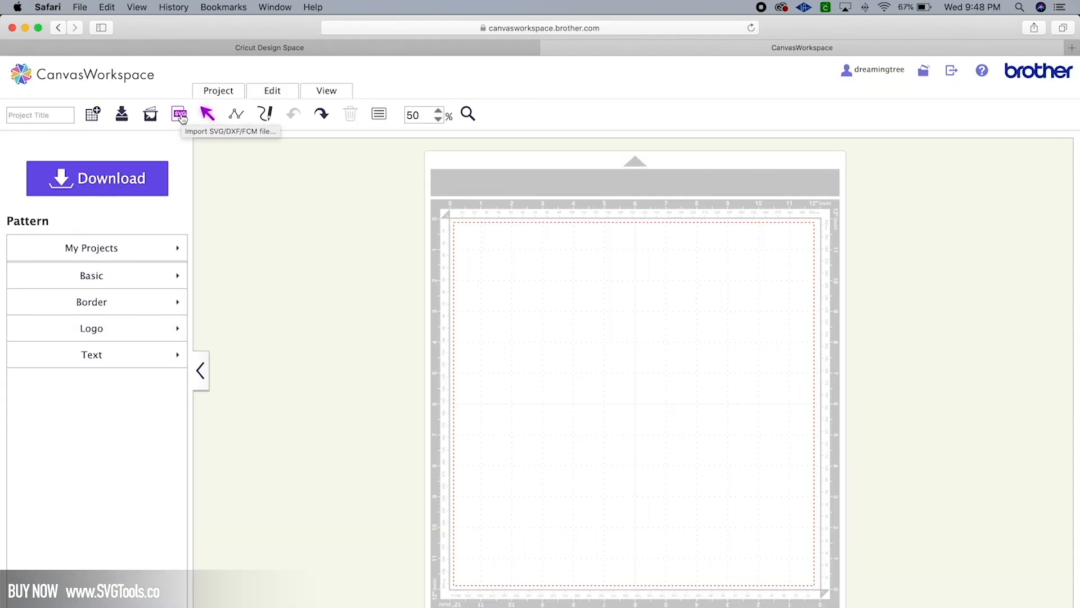
Import diva.svg onto the CanvasWorkspace mat and select the imported Diva design.
{"action": "left_click", "coordinate": [178, 114]}
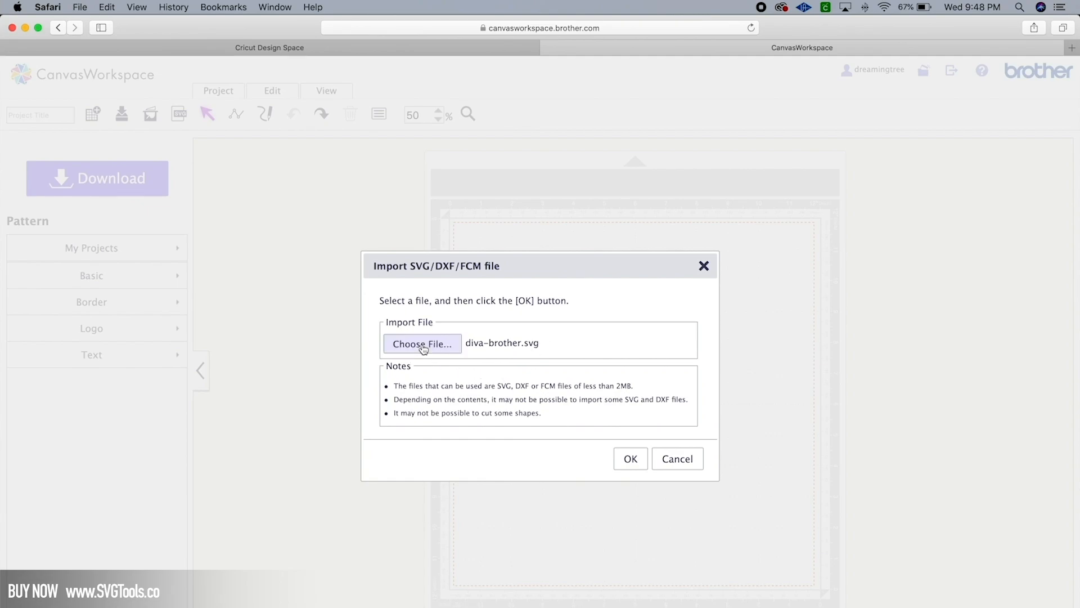
{"action": "left_click", "coordinate": [421, 344]}
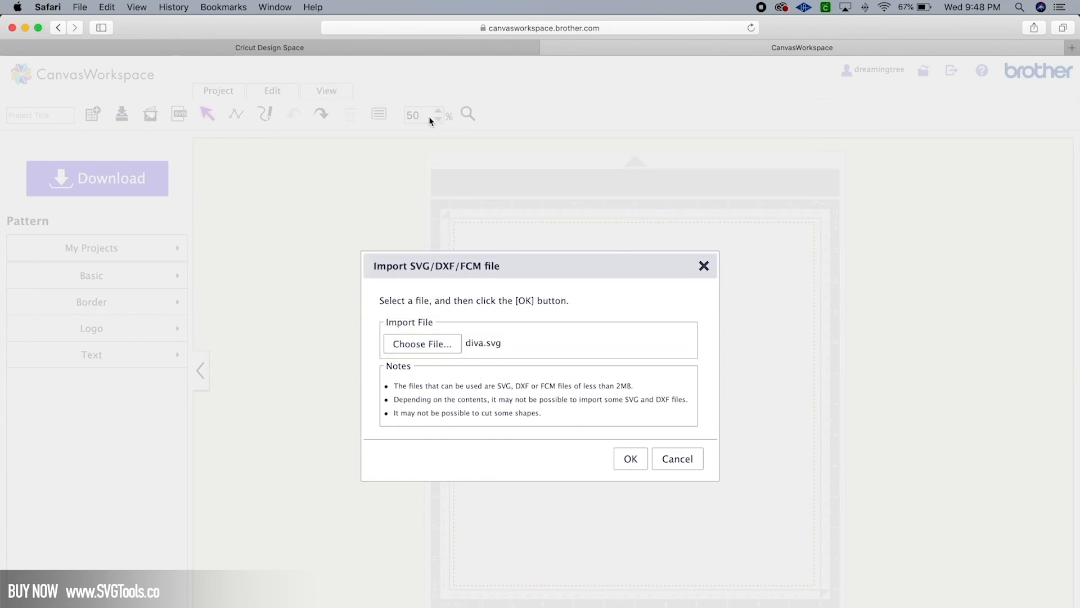
{"action": "left_click", "coordinate": [630, 458]}
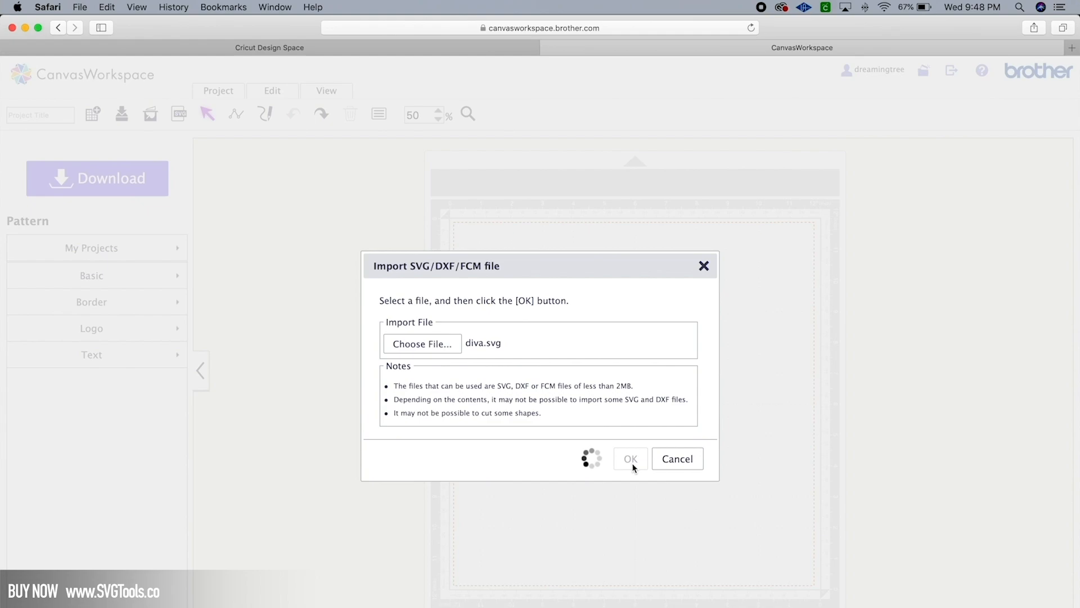
{"action": "left_click", "coordinate": [629, 459]}
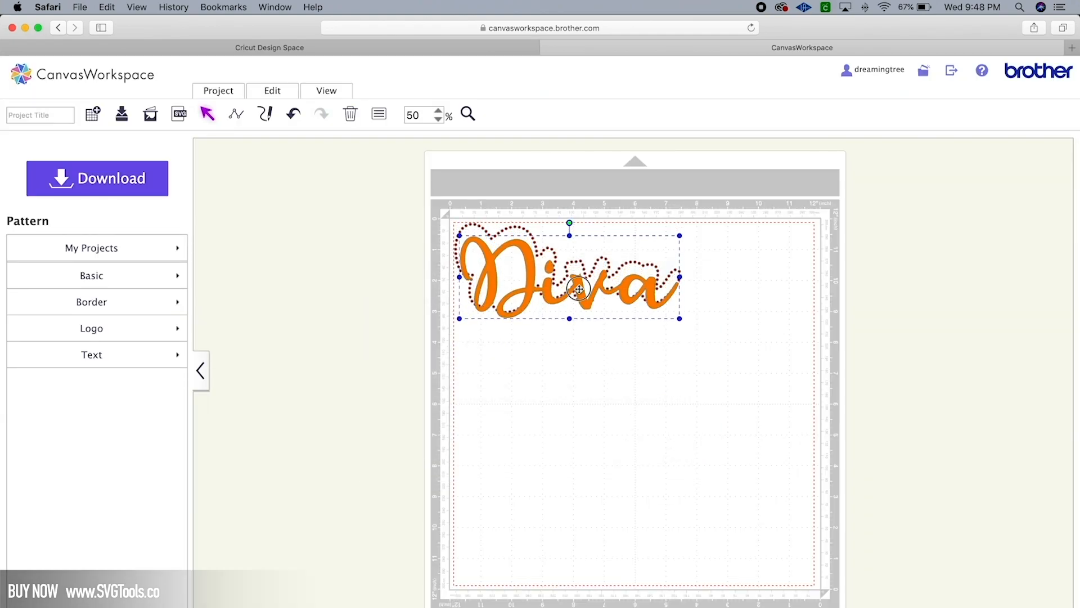
Drag the orange Diva below the rhinestone outline, flip it horizontally, then select the outline.
{"action": "left_click_drag", "start_coordinate": [575, 275], "coordinate": [583, 368]}
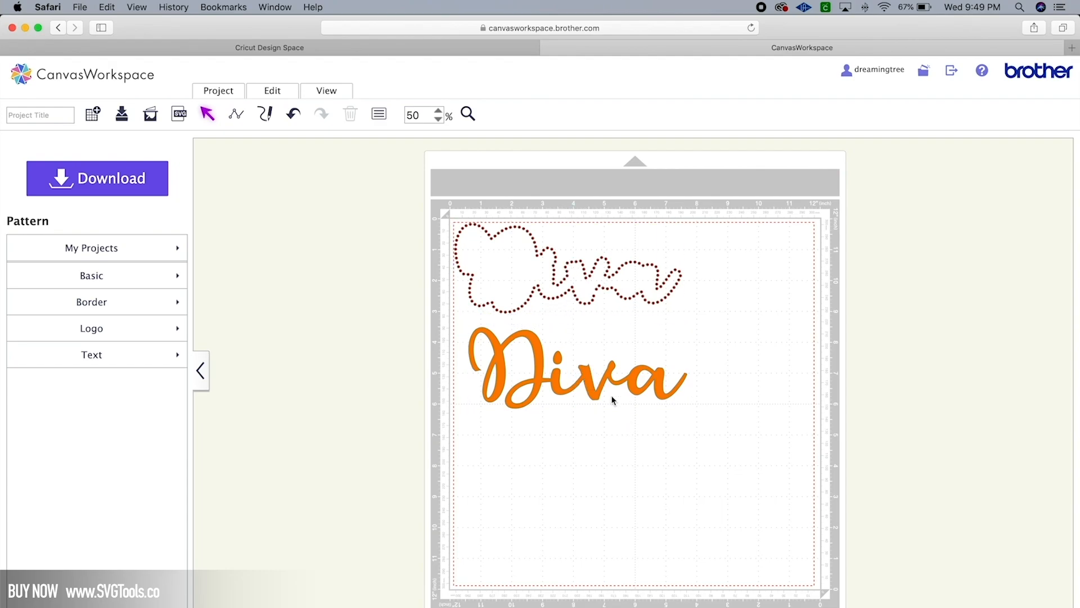
{"action": "left_click", "coordinate": [599, 382]}
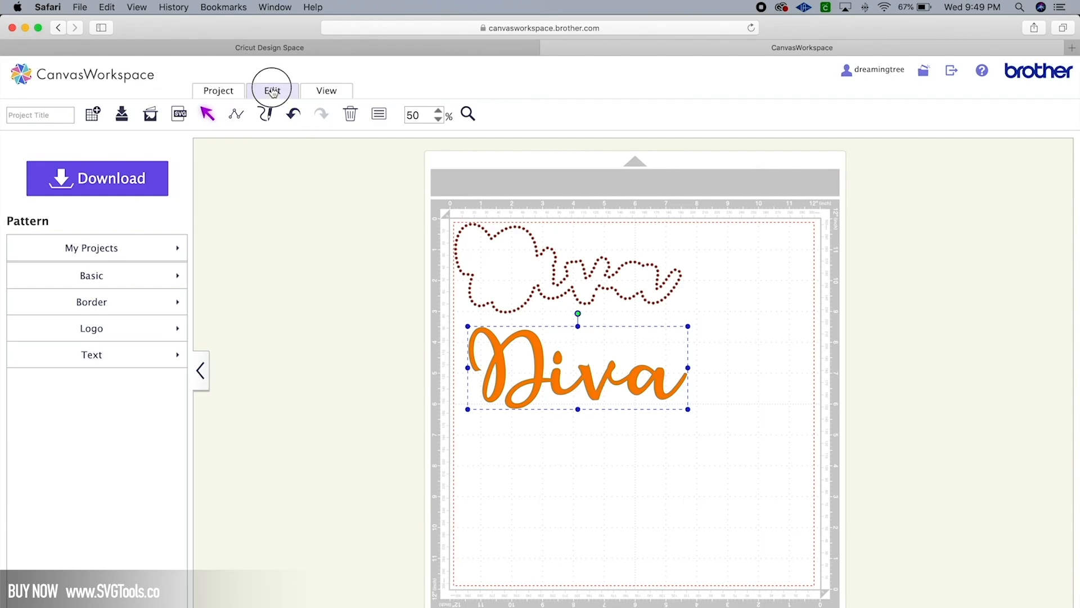
{"action": "left_click", "coordinate": [273, 90]}
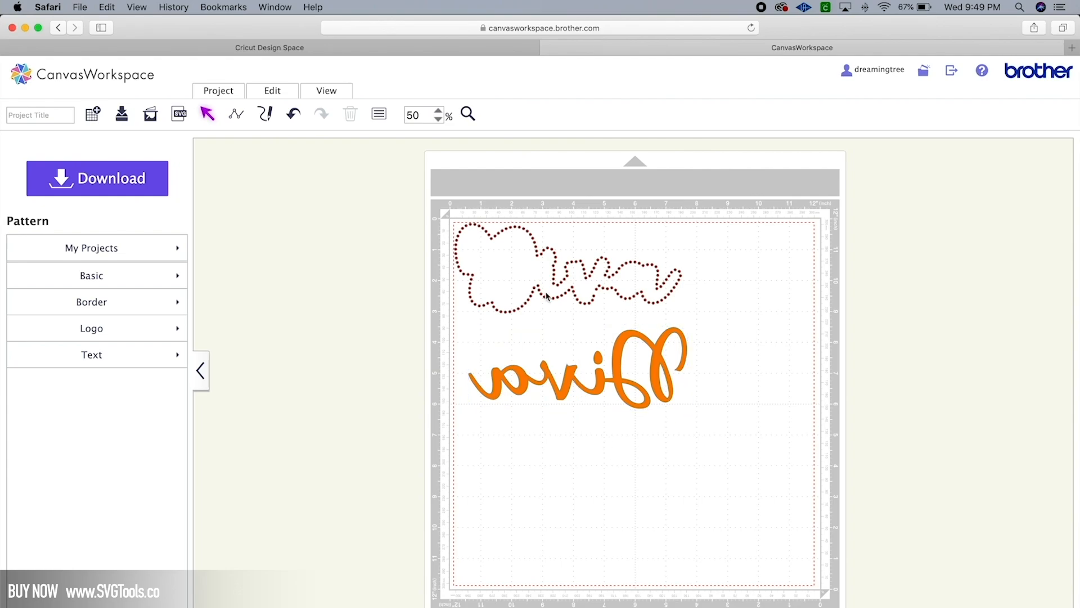
{"action": "left_click", "coordinate": [545, 293]}
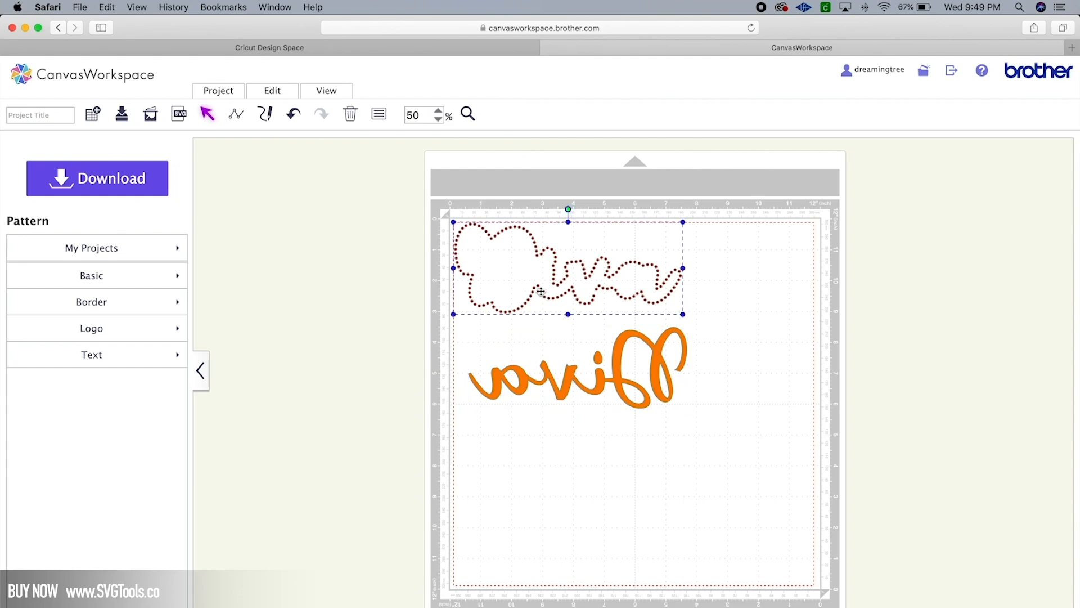